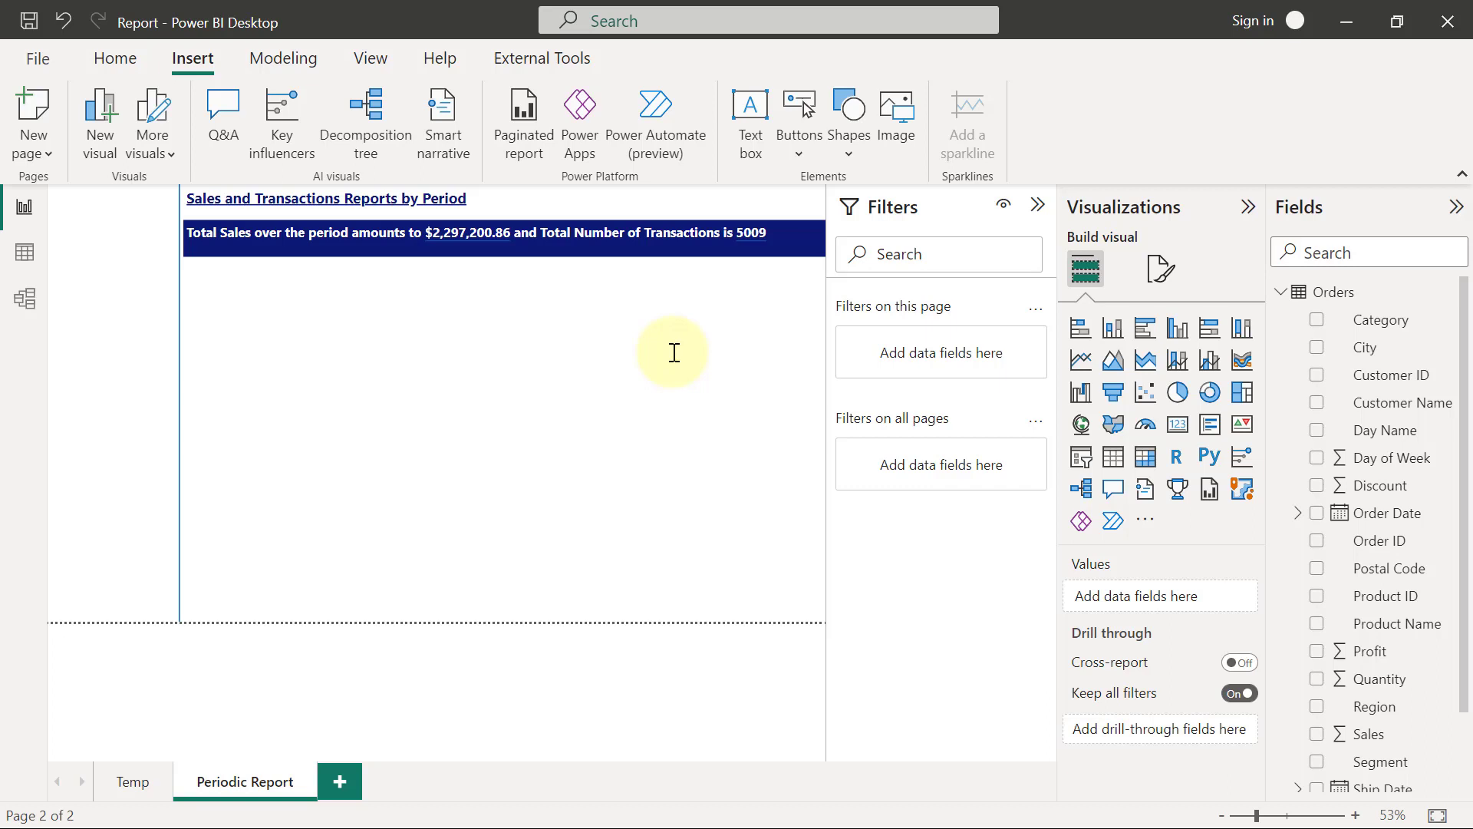
{"action": "mouse_move", "coordinate": [953, 340]}
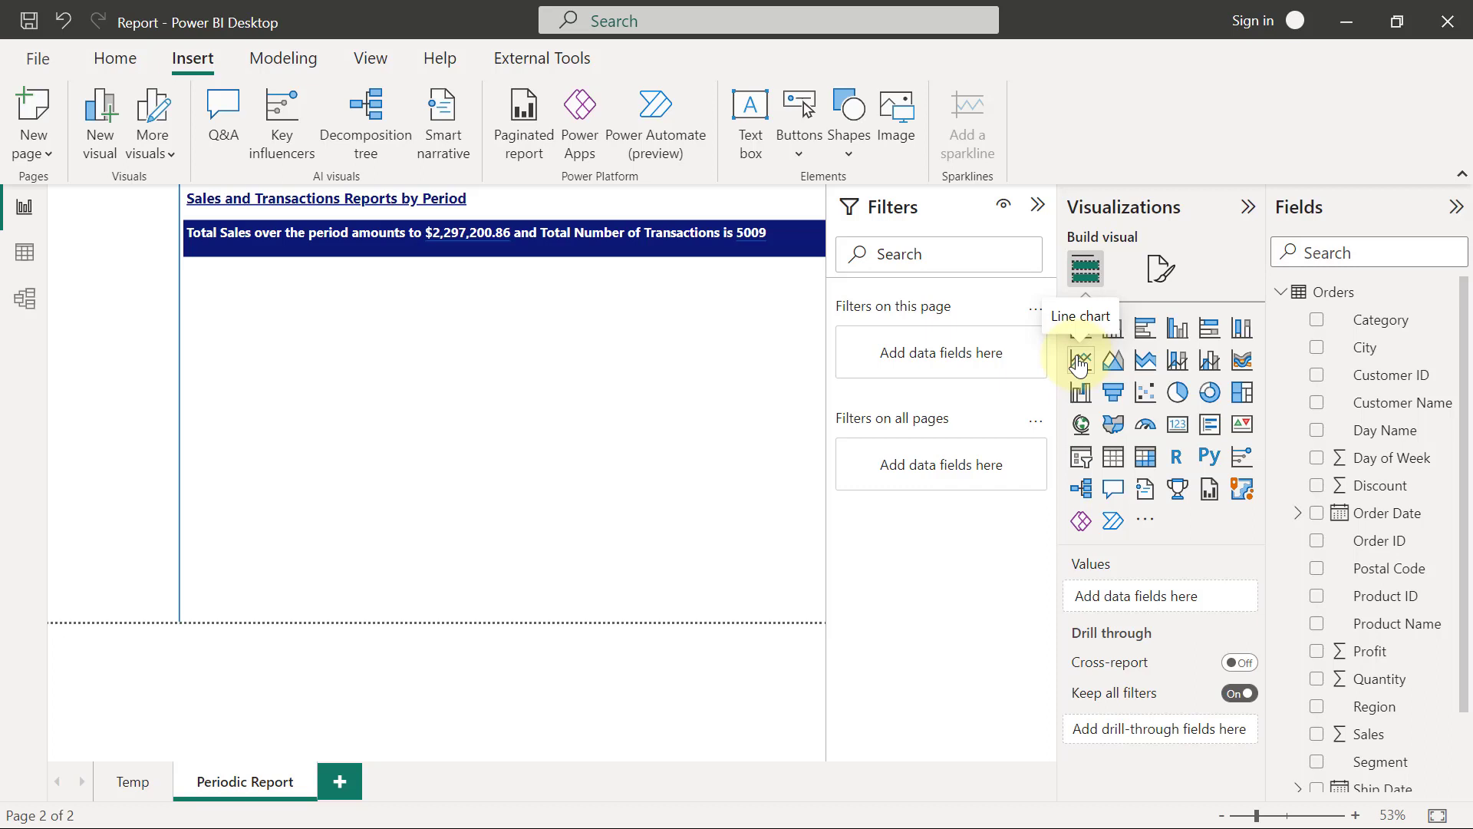
Add a line chart below the sales banner and resize it into a small box
{"action": "left_click", "coordinate": [1080, 360]}
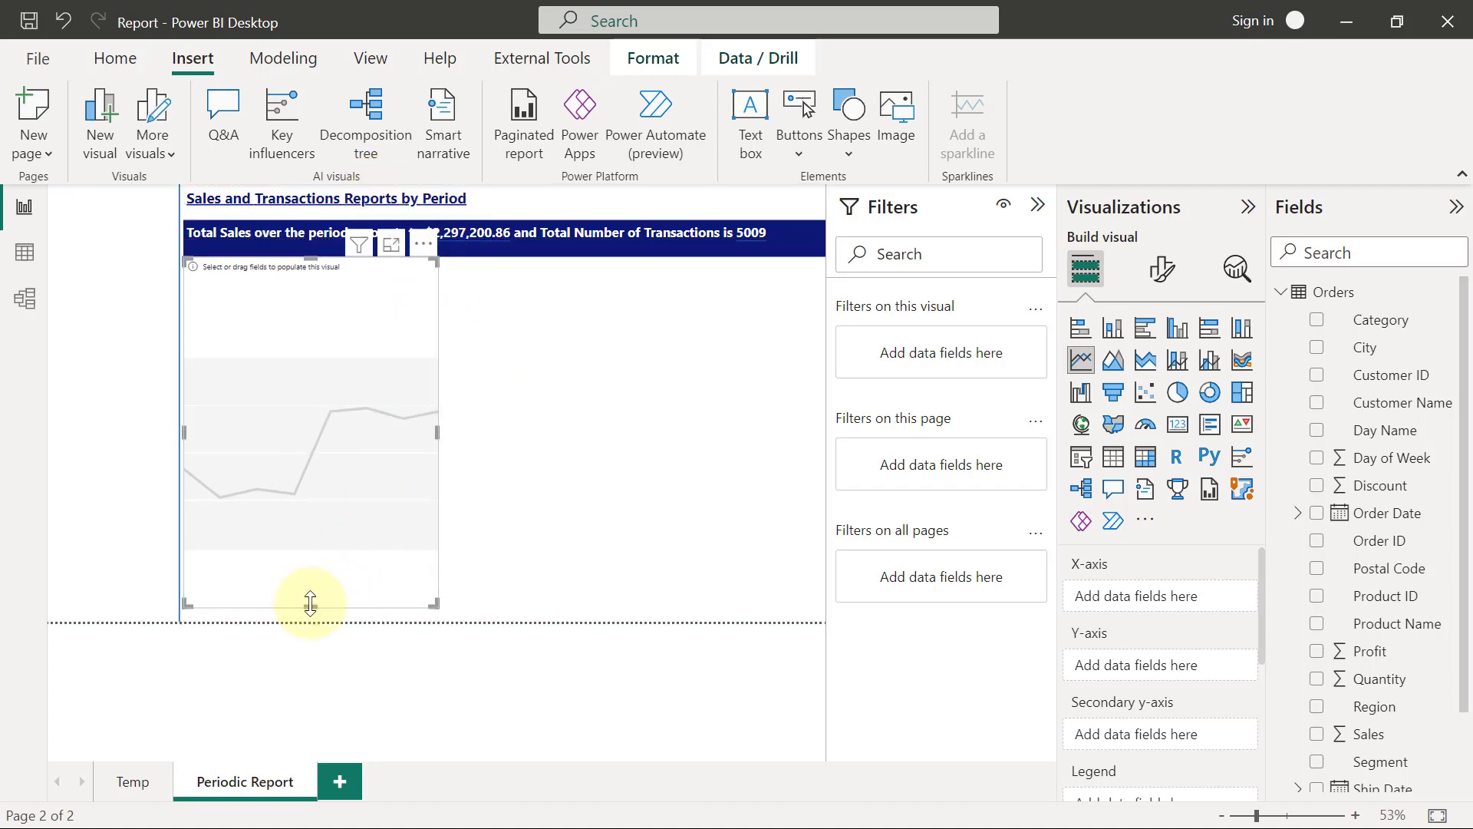
{"action": "left_click_drag", "start_coordinate": [310, 602], "coordinate": [367, 442]}
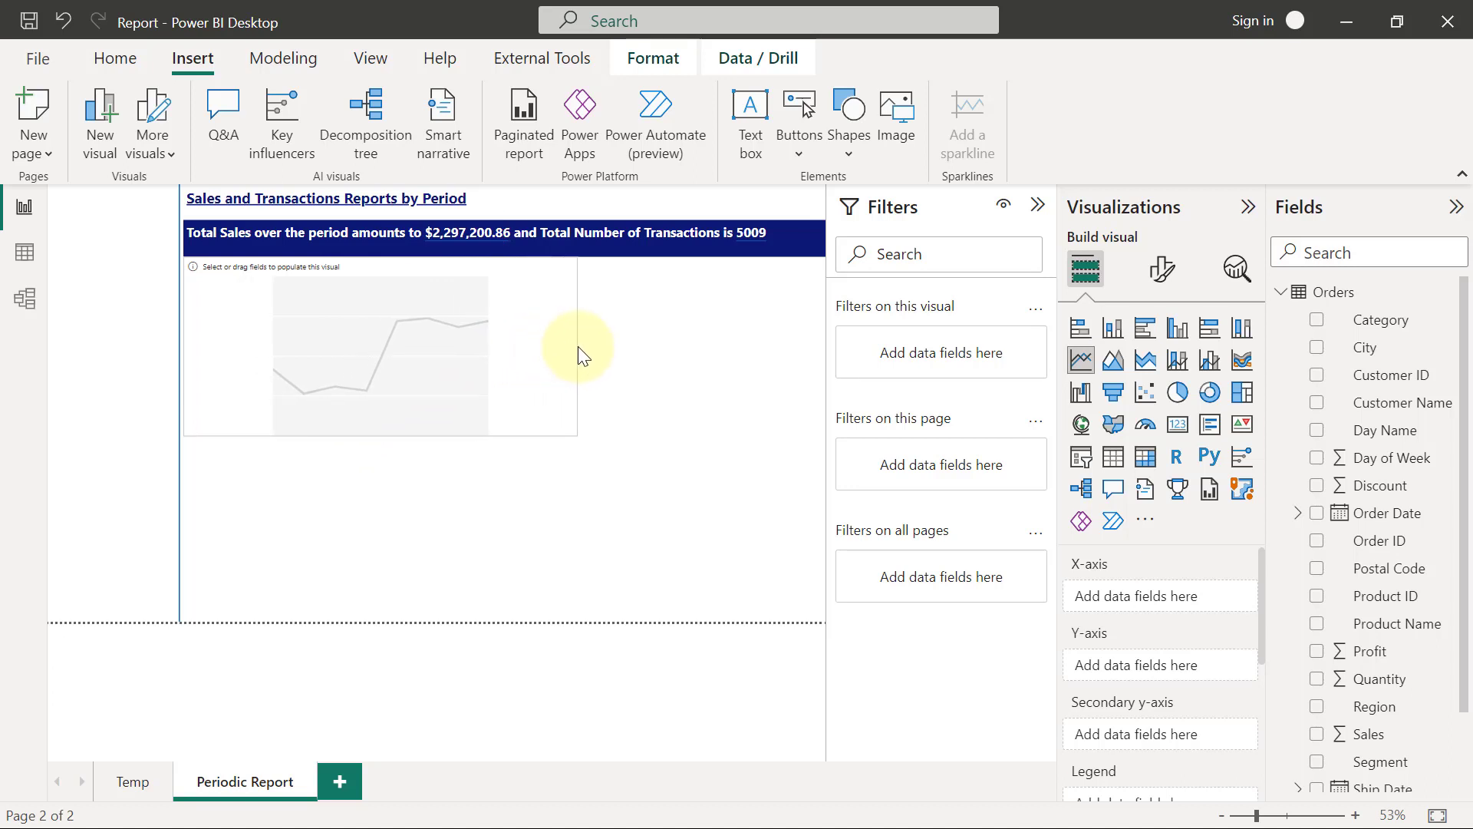
{"action": "left_click", "coordinate": [567, 343]}
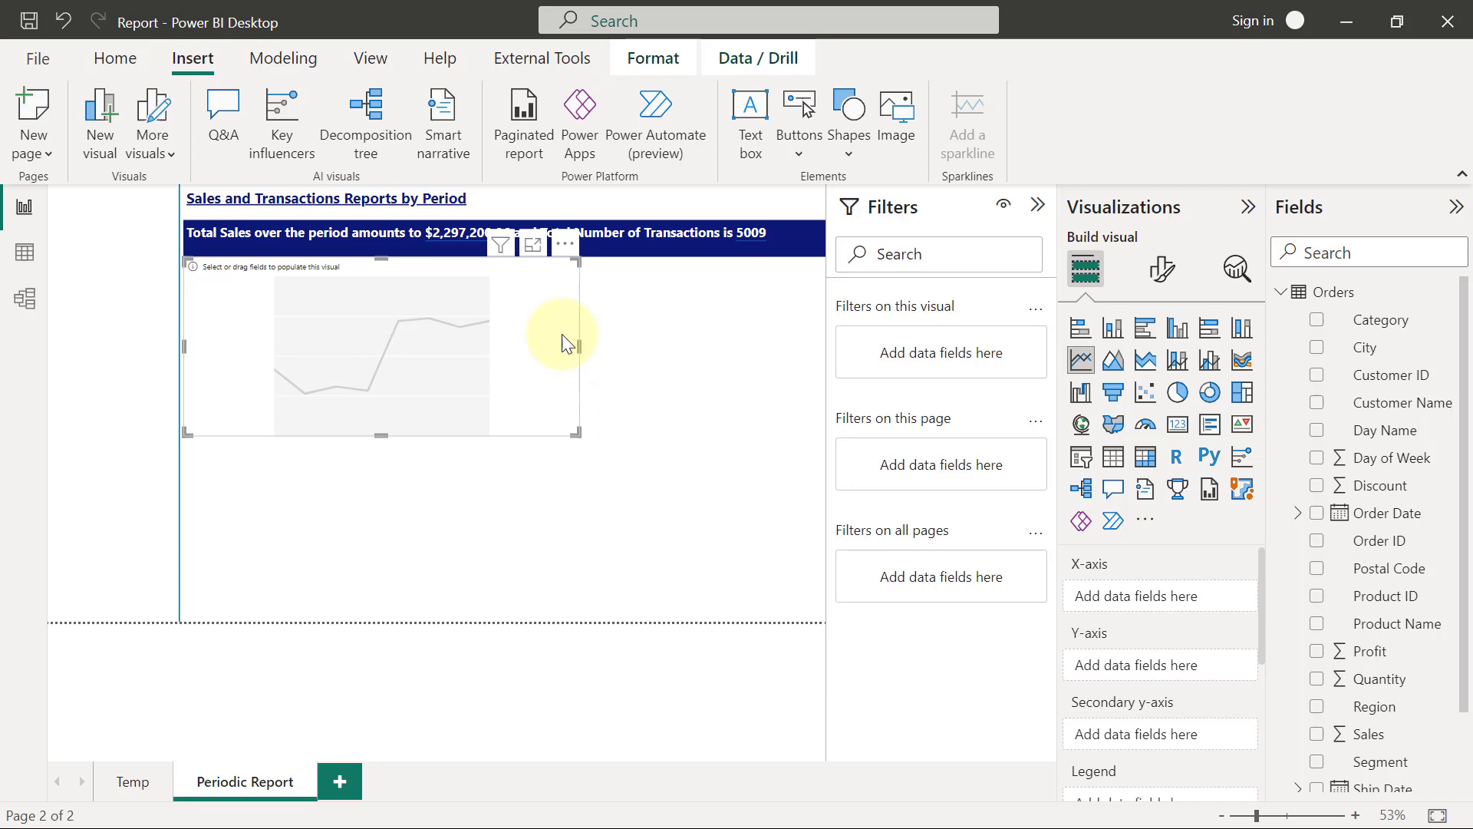
{"action": "mouse_move", "coordinate": [565, 246]}
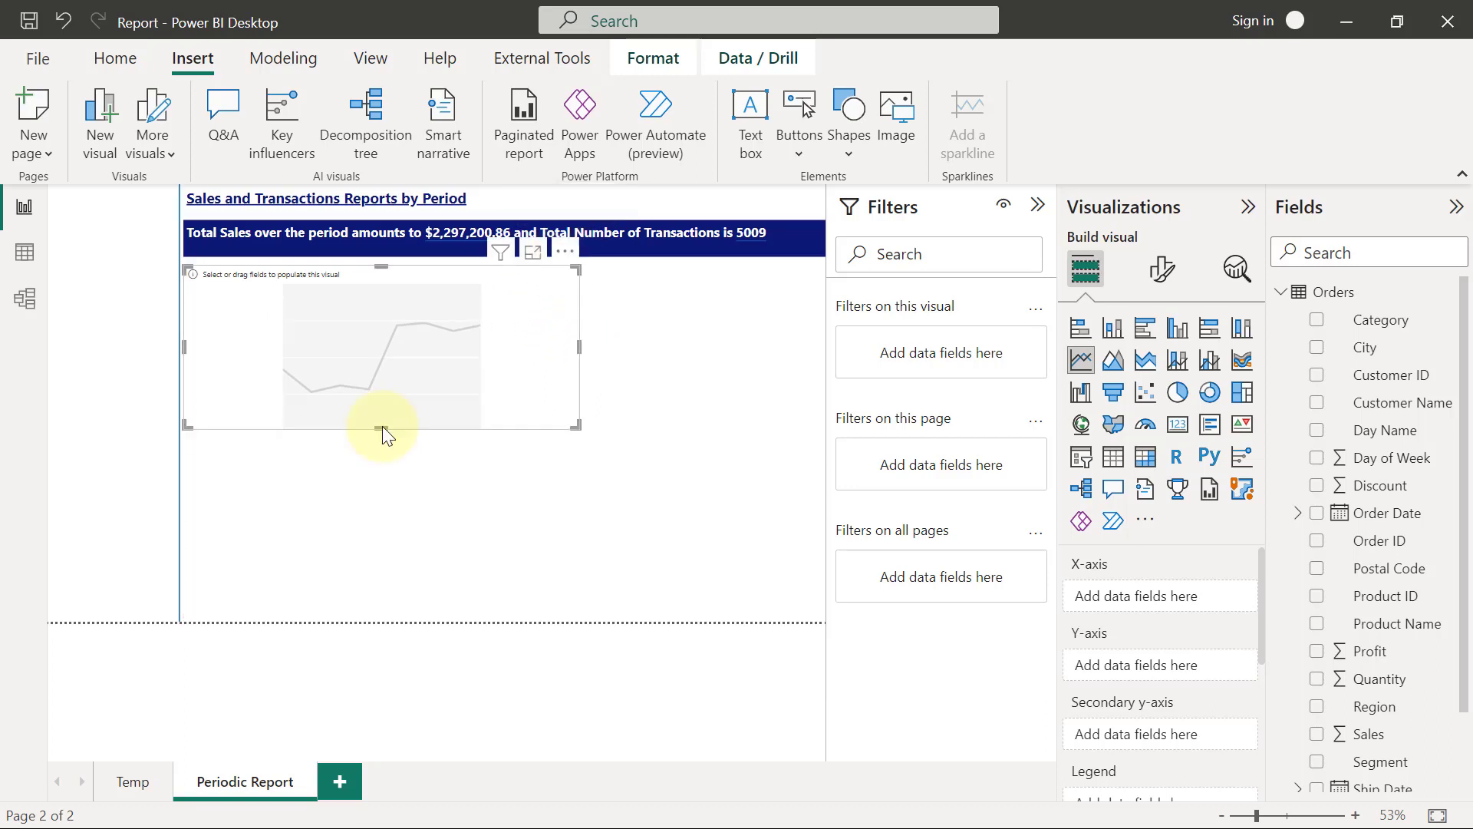
{"action": "mouse_move", "coordinate": [1328, 495]}
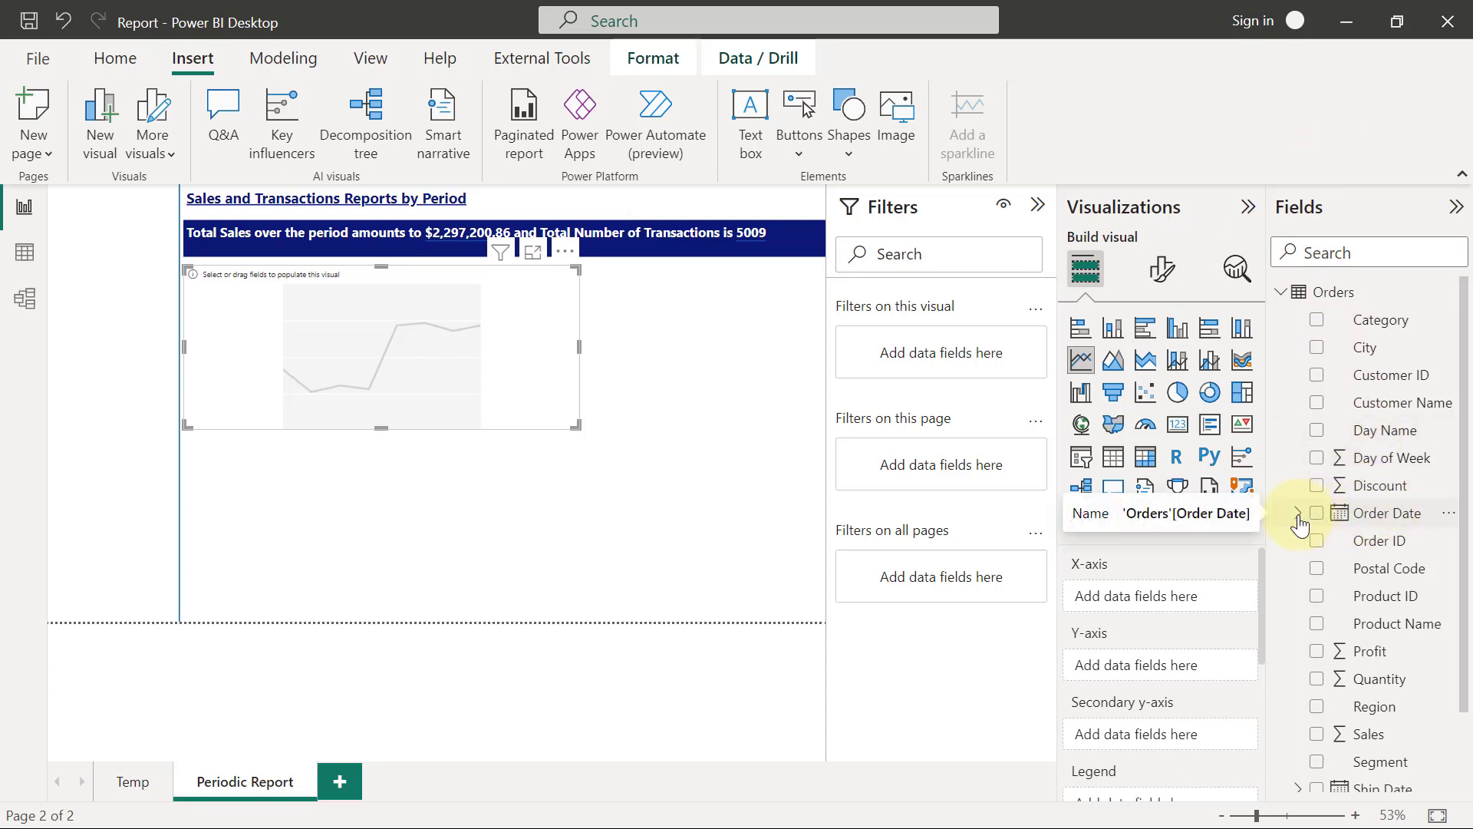
Plot Sum of Sales against the Order Date hierarchy's Month in the line chart
{"action": "left_click", "coordinate": [1297, 512]}
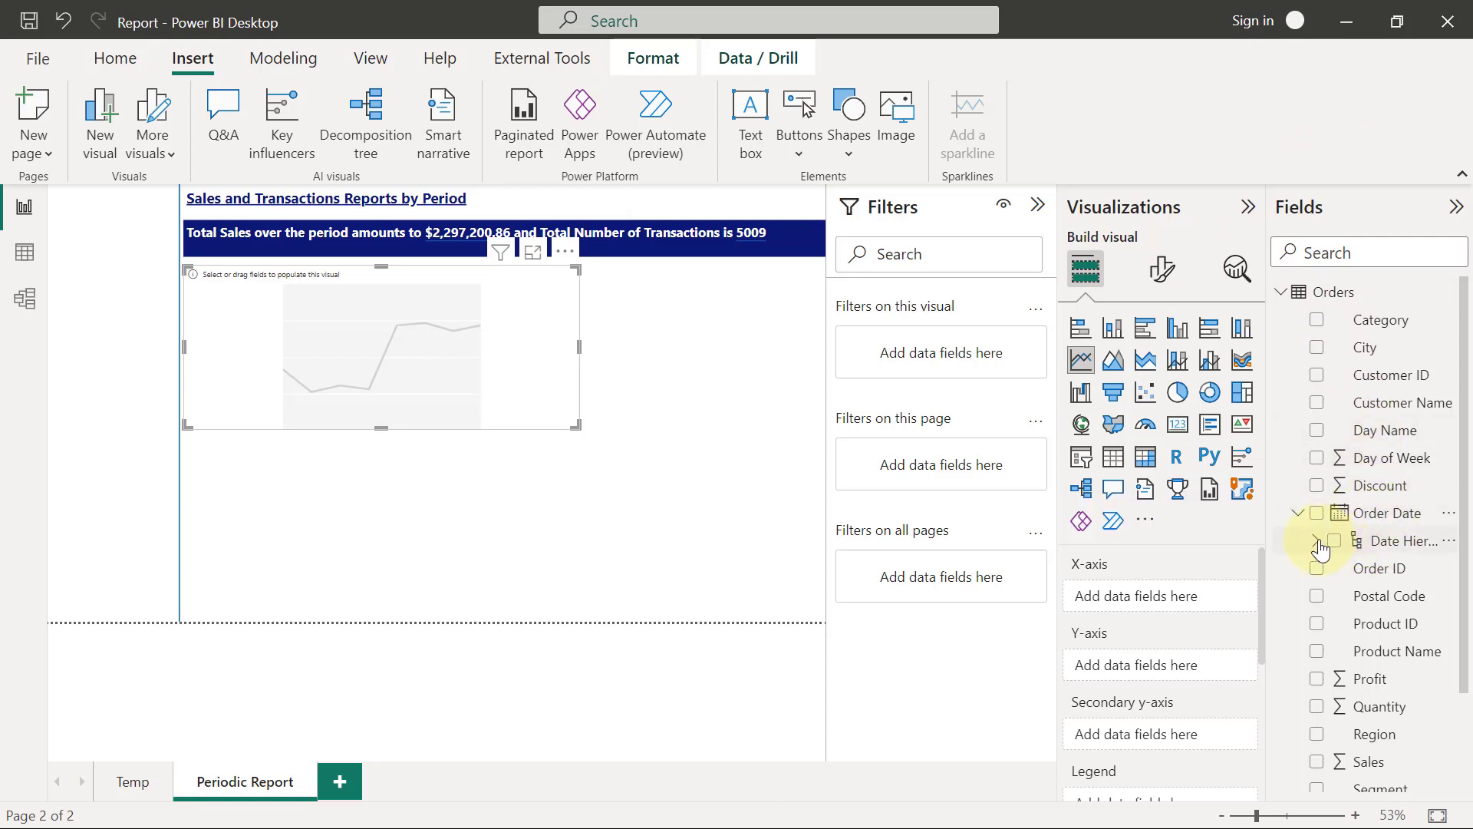
{"action": "left_click", "coordinate": [1320, 540]}
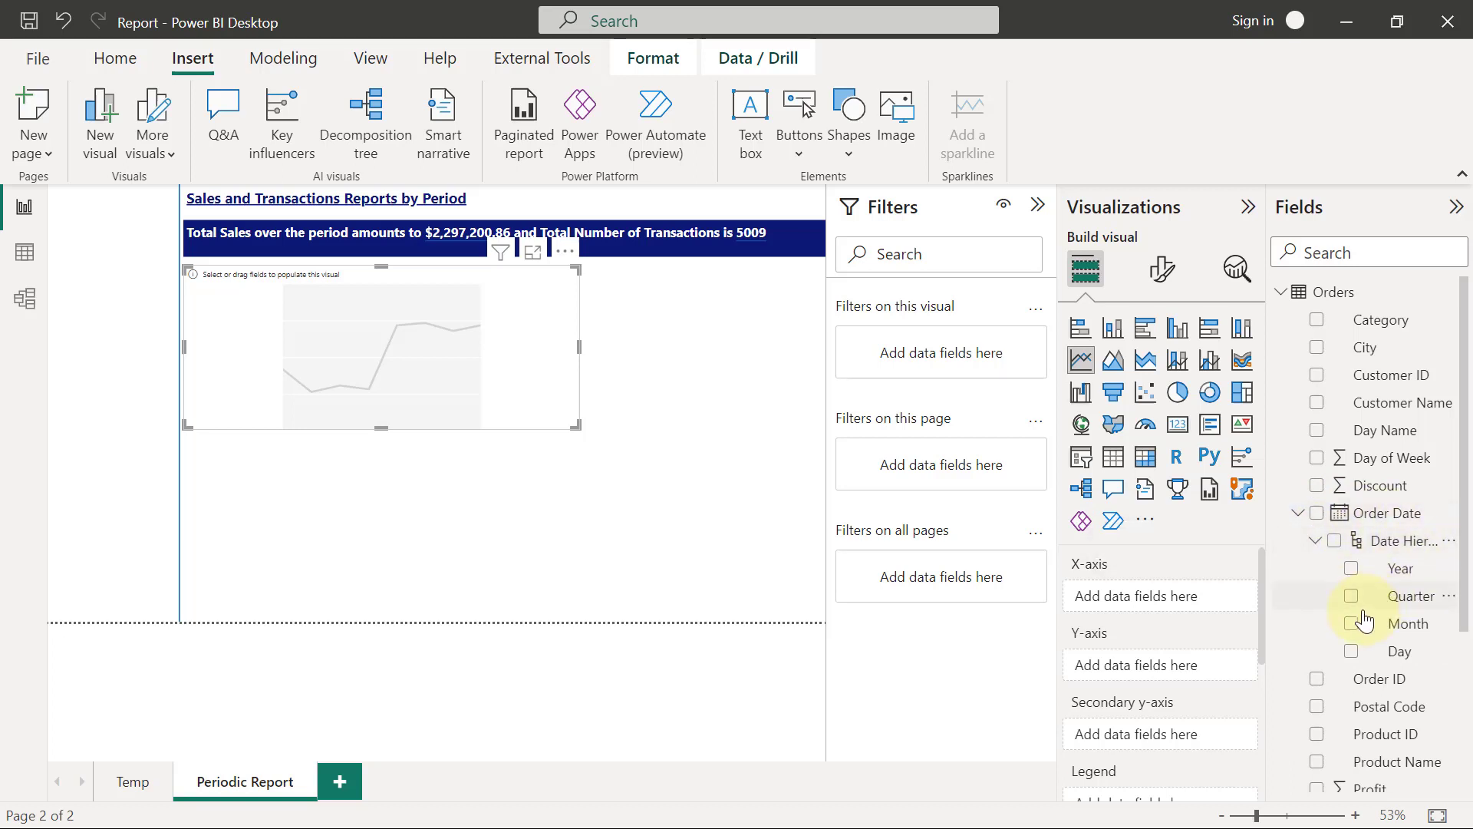
{"action": "left_click", "coordinate": [1352, 623]}
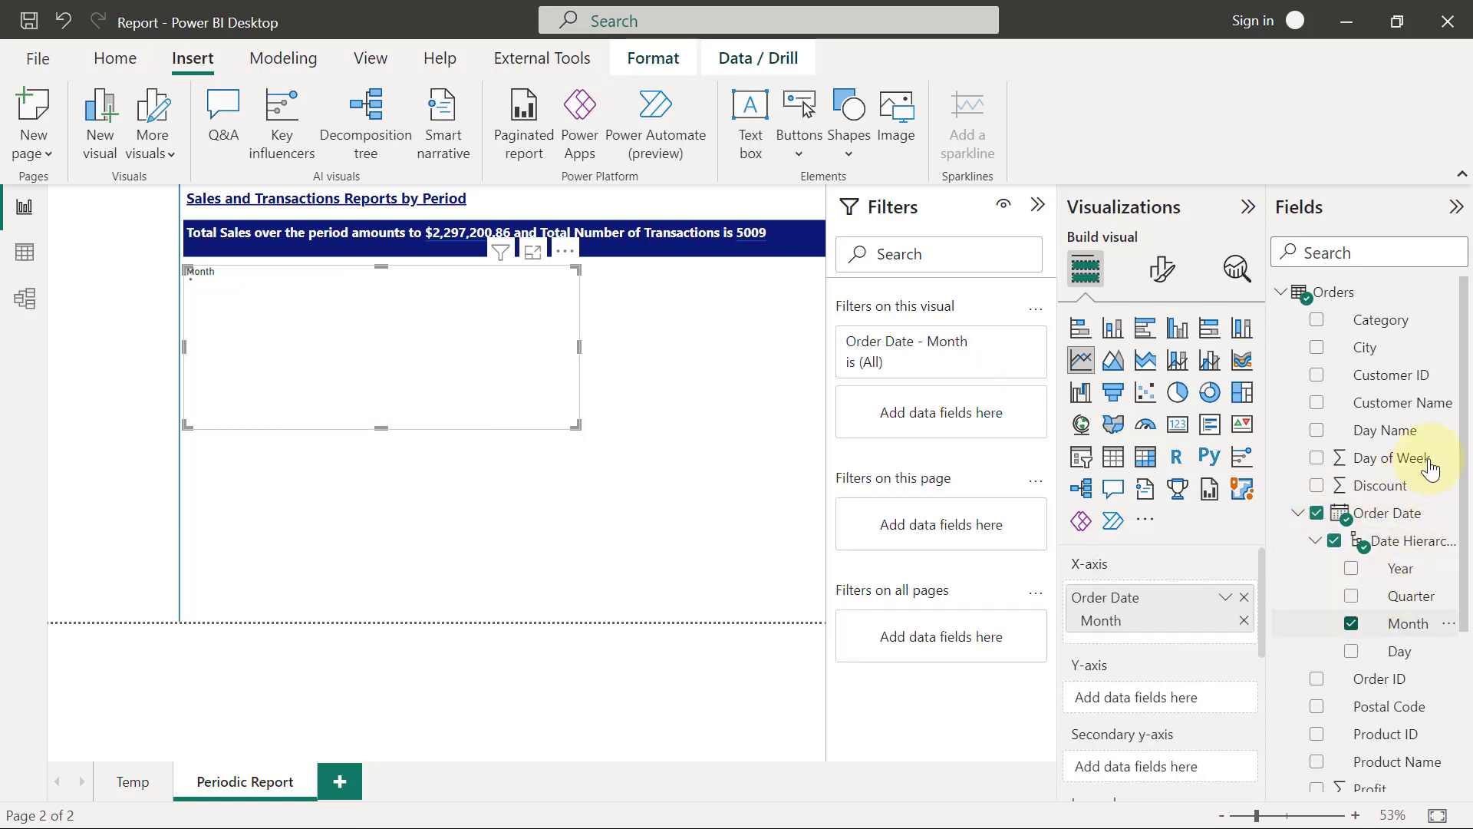
{"action": "scroll", "scroll_direction": "down", "scroll_amount": 3}
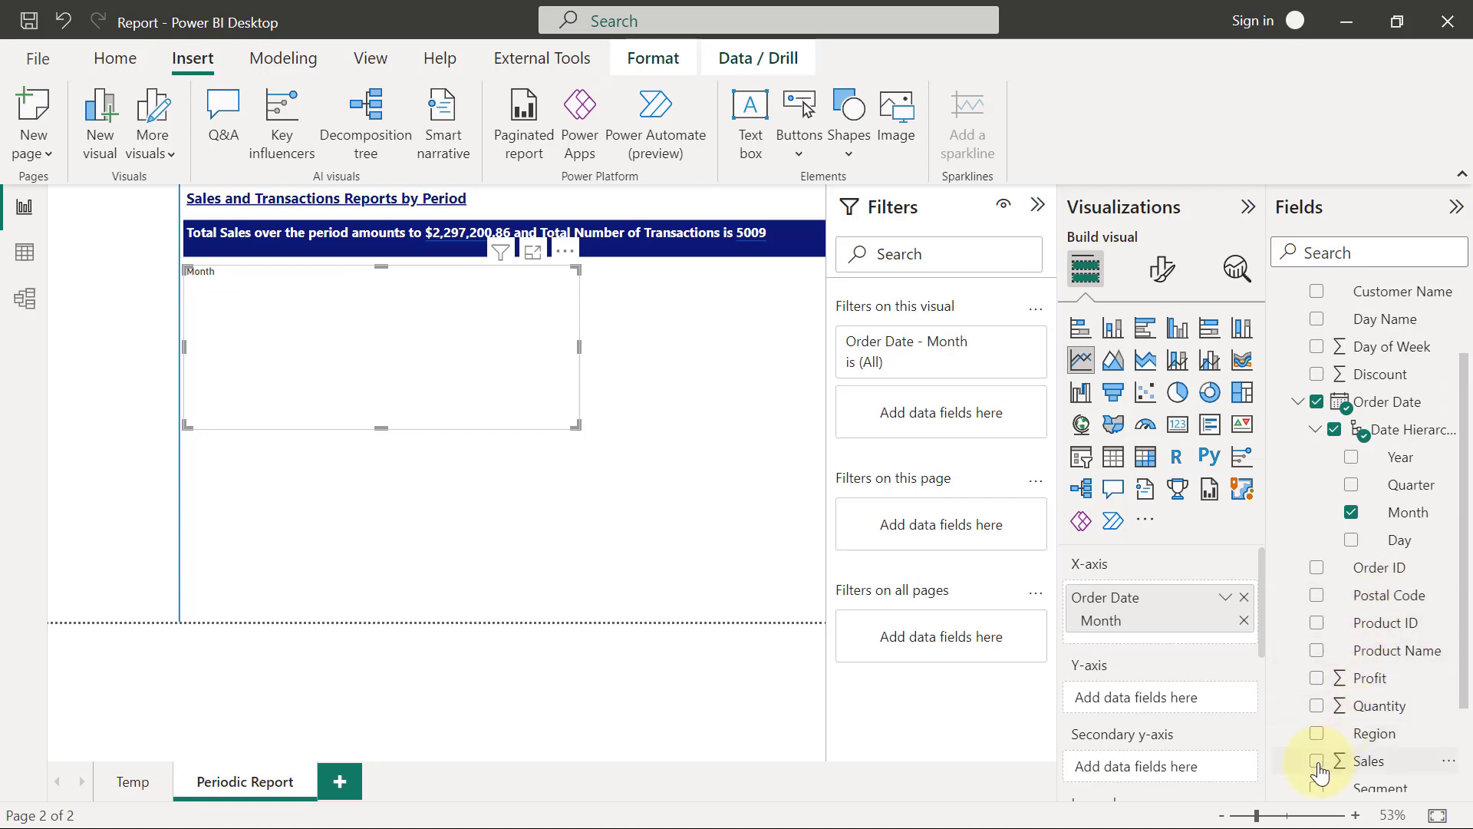
{"action": "left_click", "coordinate": [1317, 761]}
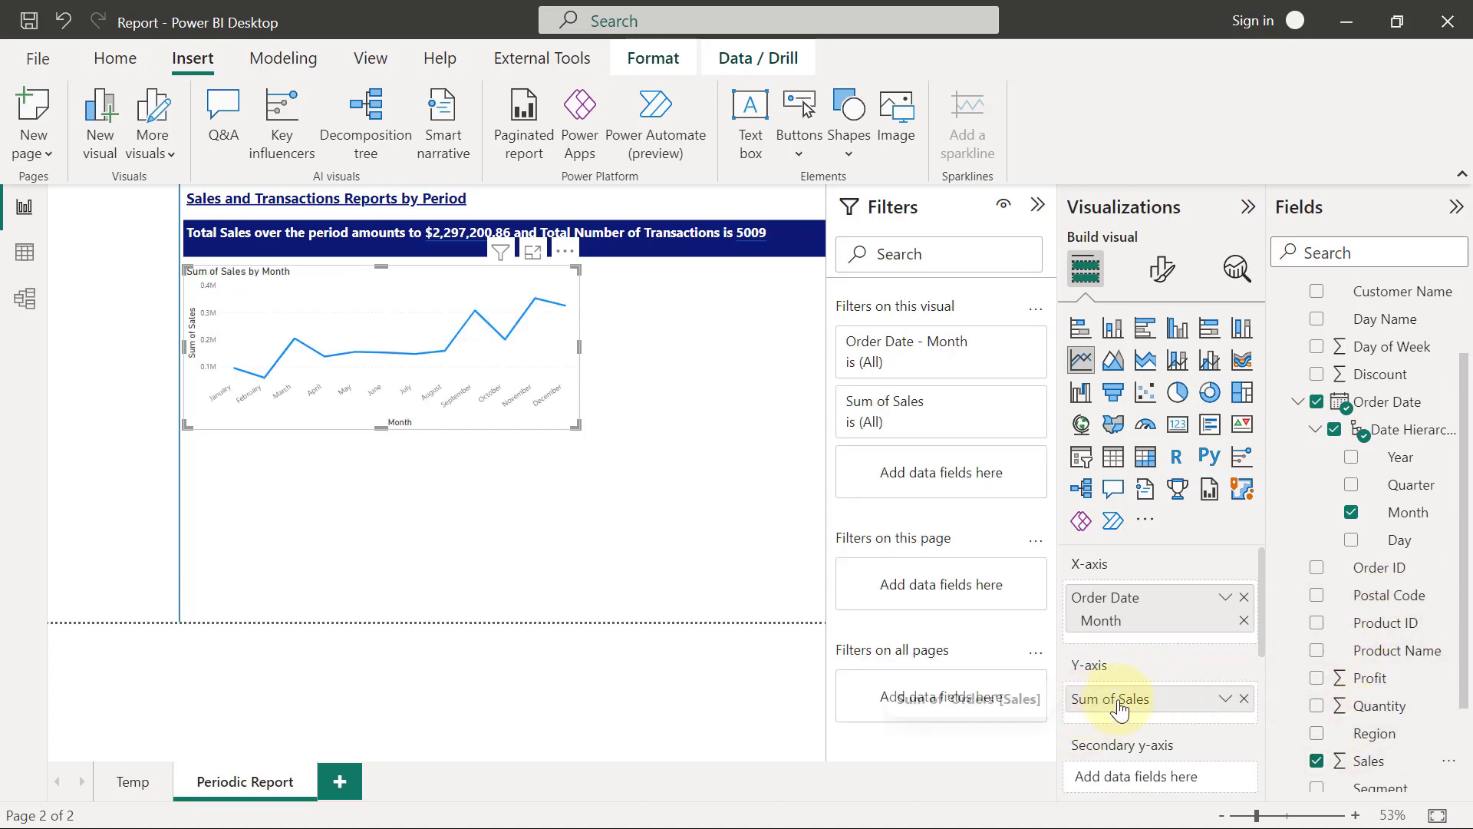
{"action": "mouse_move", "coordinate": [1117, 698]}
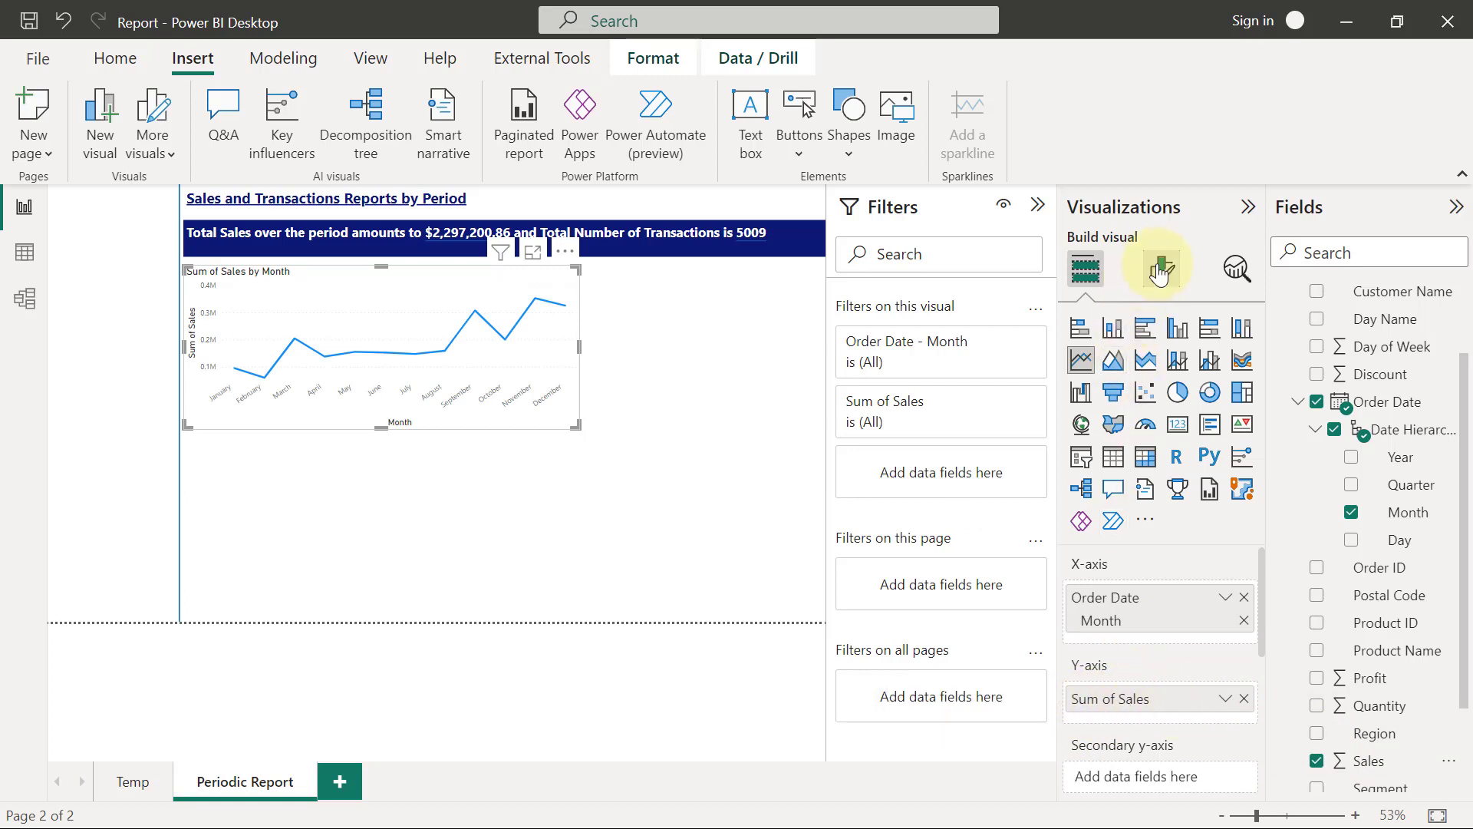
Switch off the X-axis and Y-axis titles in the chart's Visual format settings
{"action": "left_click", "coordinate": [1160, 269]}
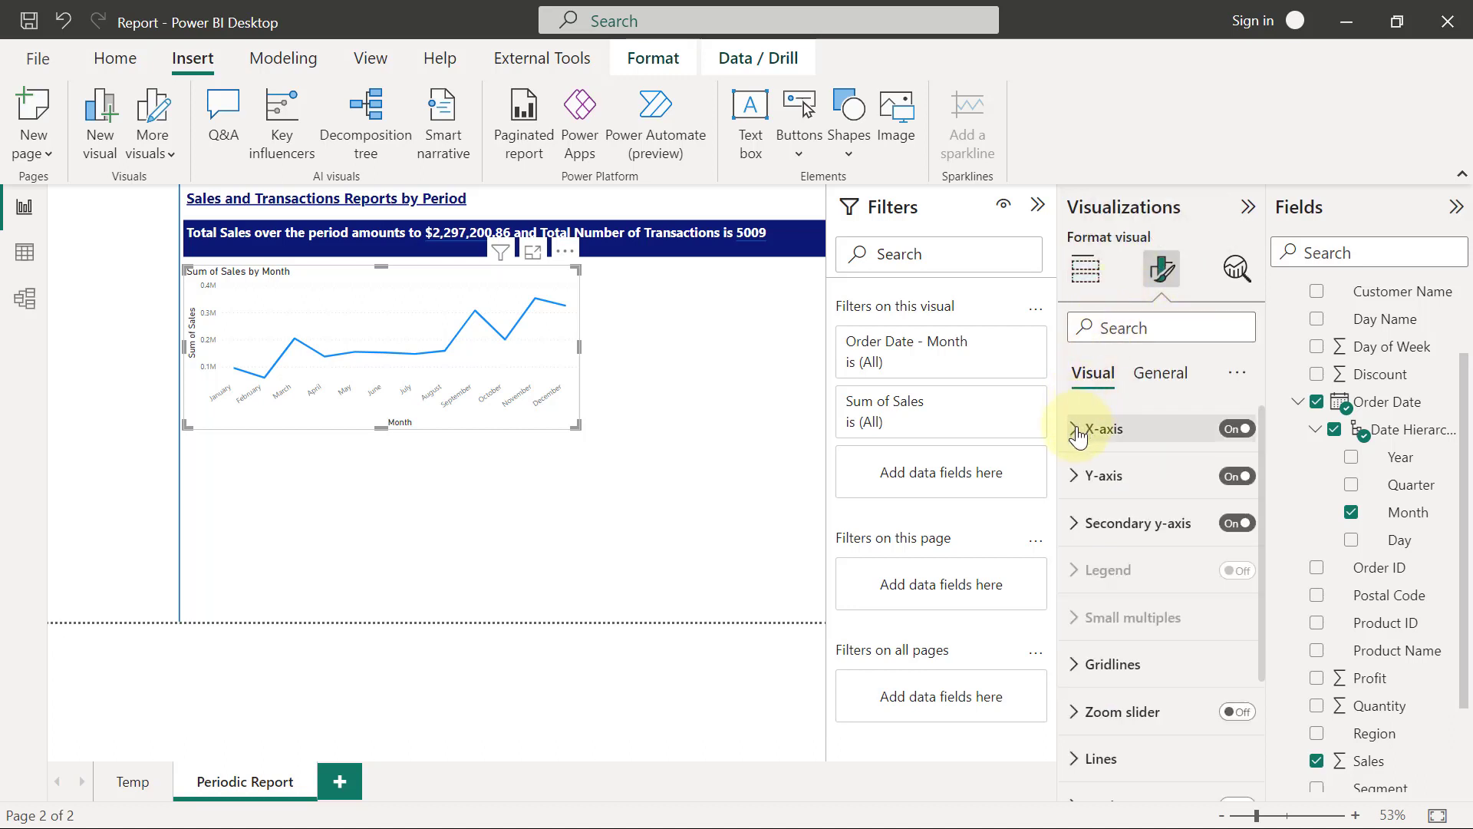
{"action": "left_click", "coordinate": [1079, 428]}
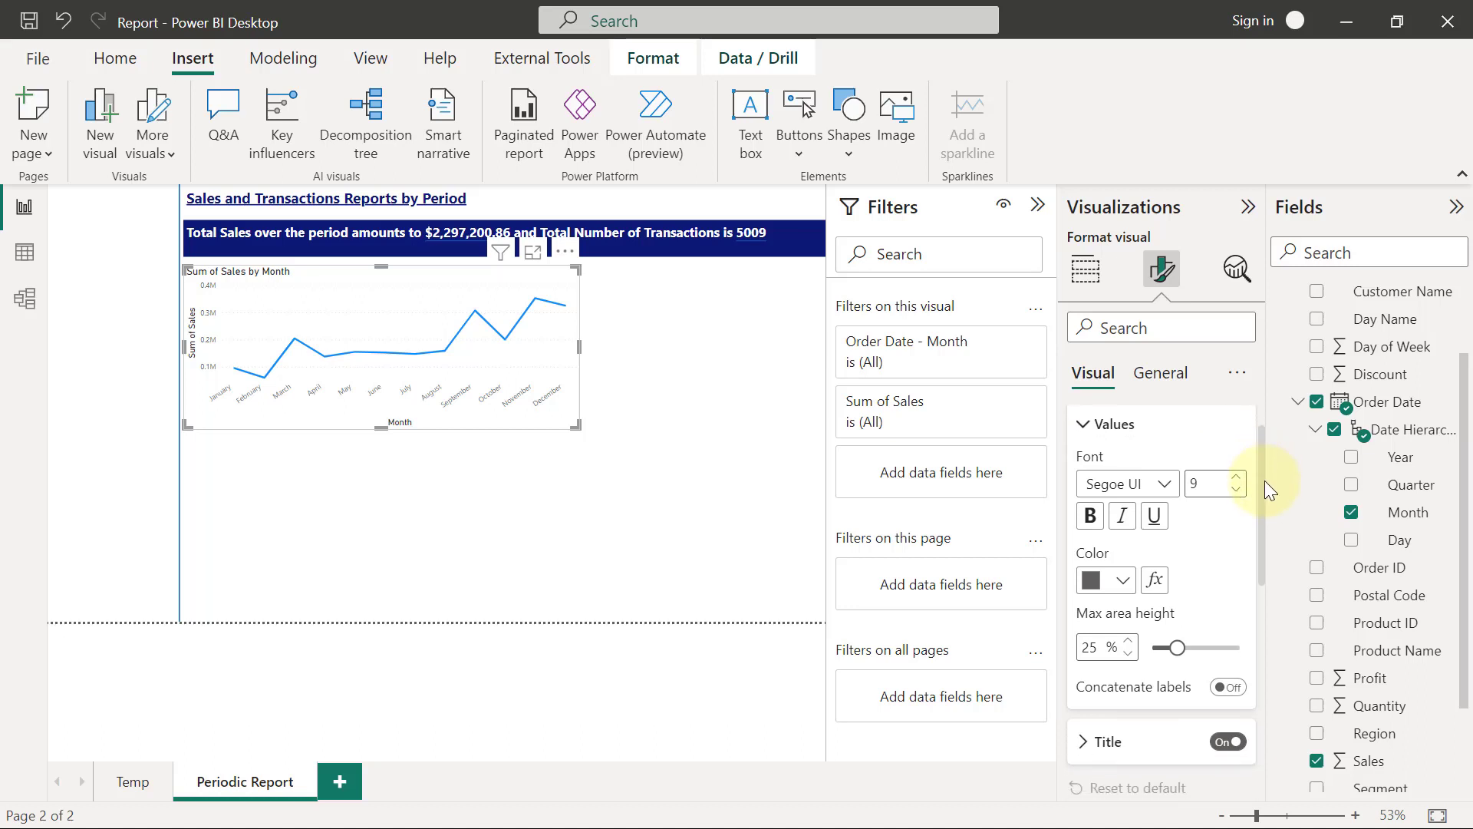
{"action": "scroll", "scroll_direction": "down", "scroll_amount": 3}
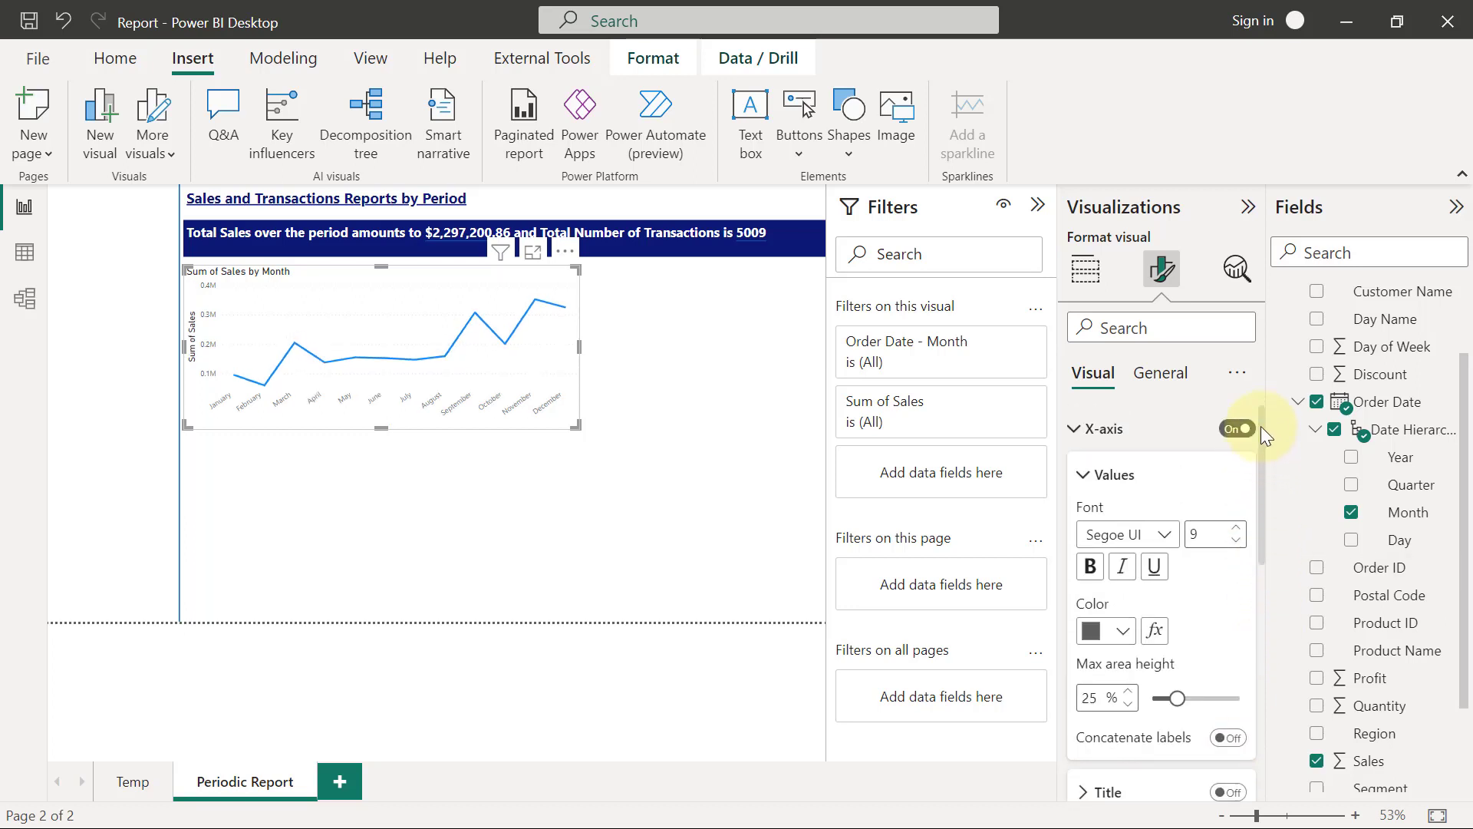
{"action": "left_click", "coordinate": [1075, 428]}
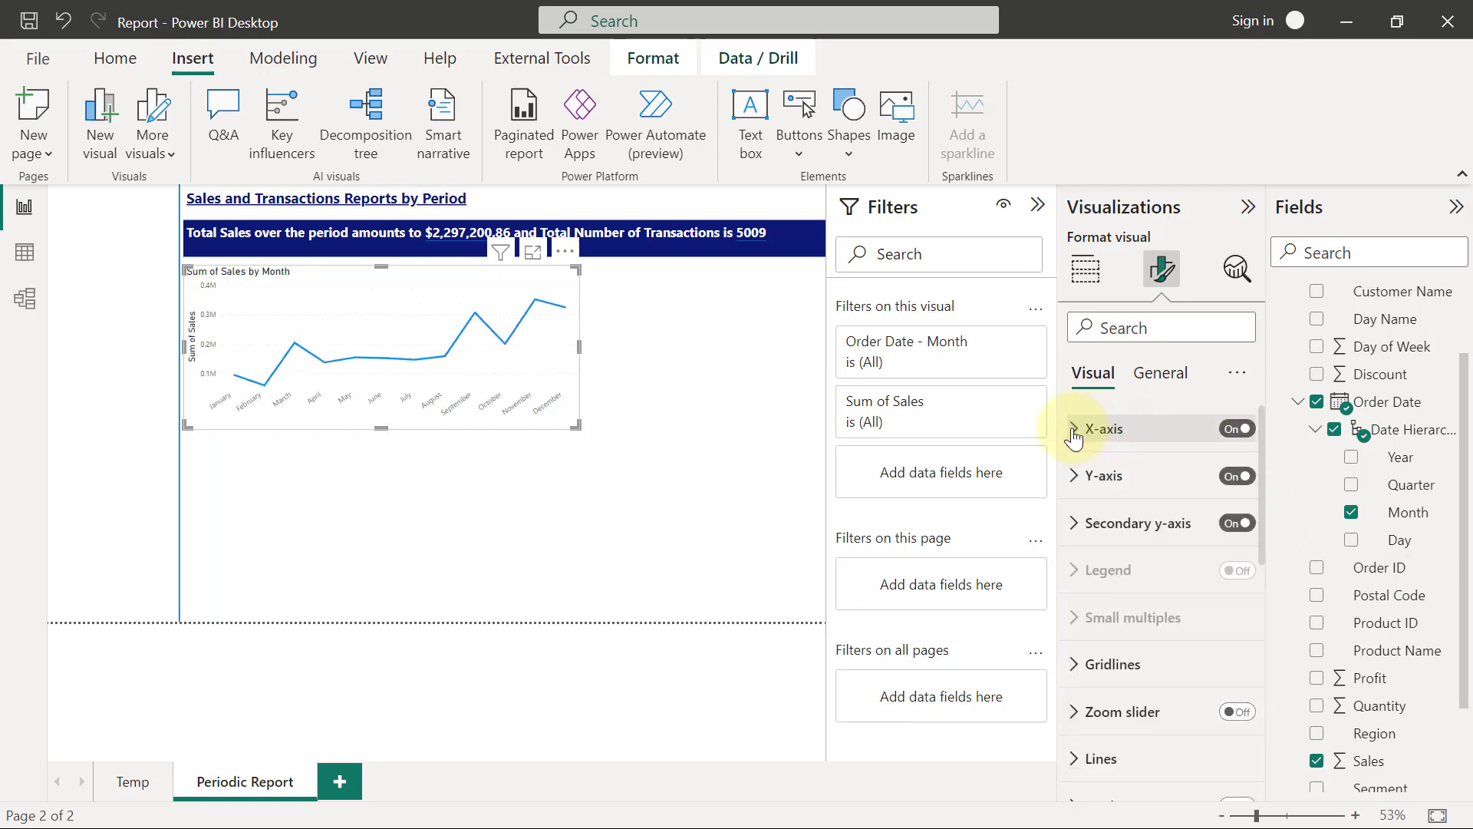
{"action": "left_click", "coordinate": [1100, 476]}
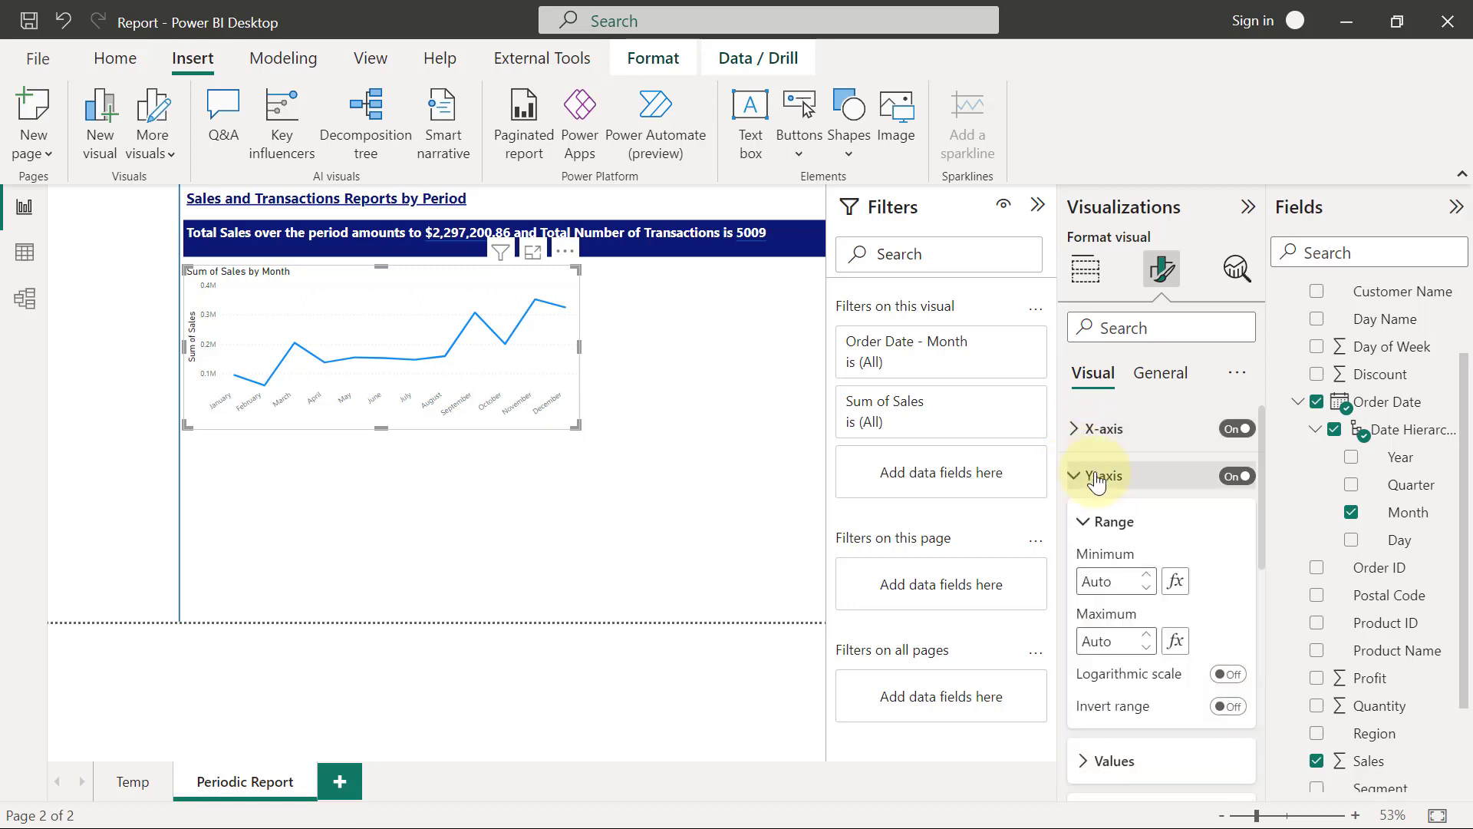
{"action": "mouse_move", "coordinate": [1264, 523]}
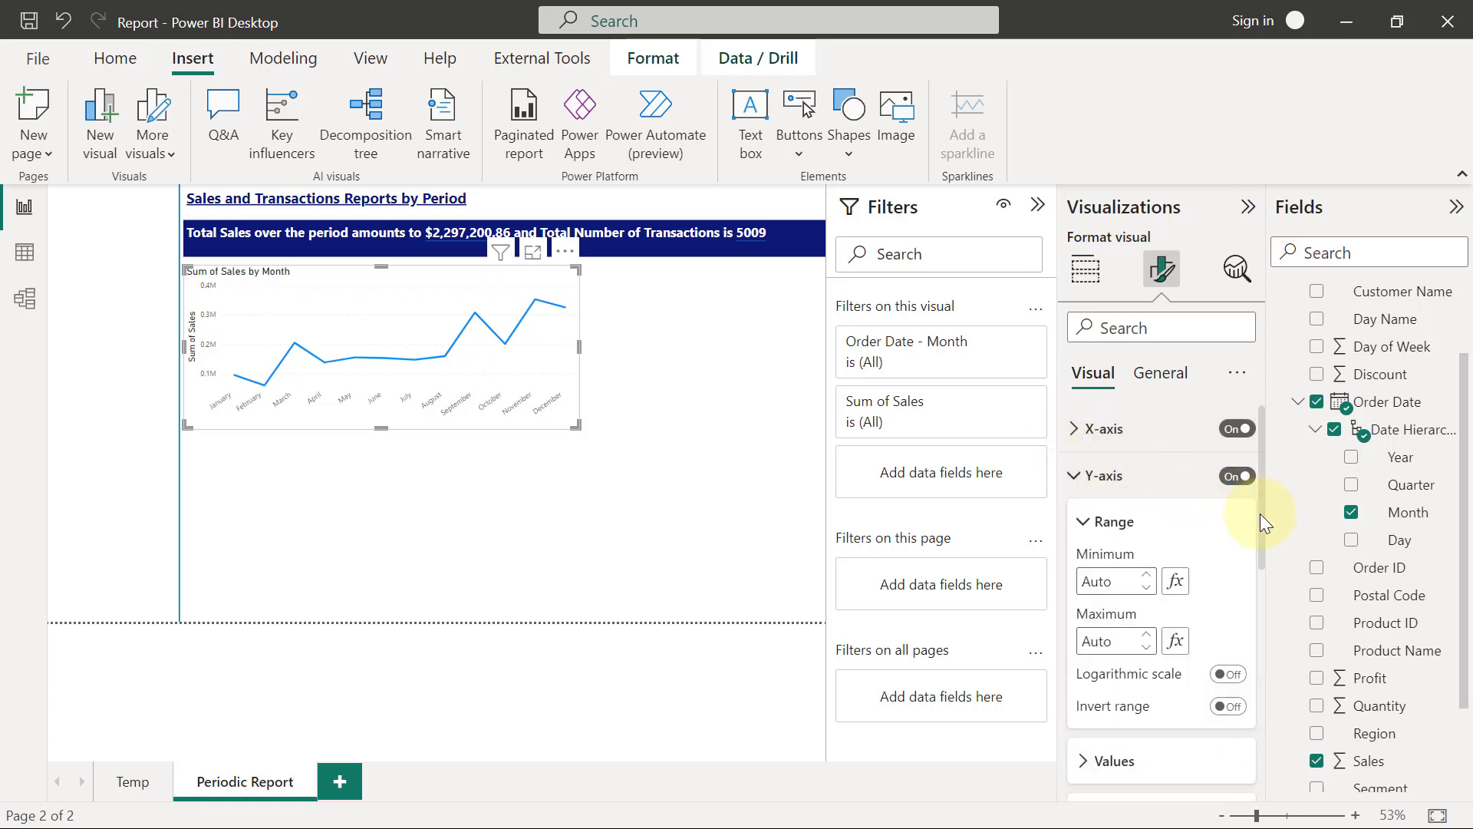
{"action": "scroll", "scroll_direction": "down", "scroll_amount": 3}
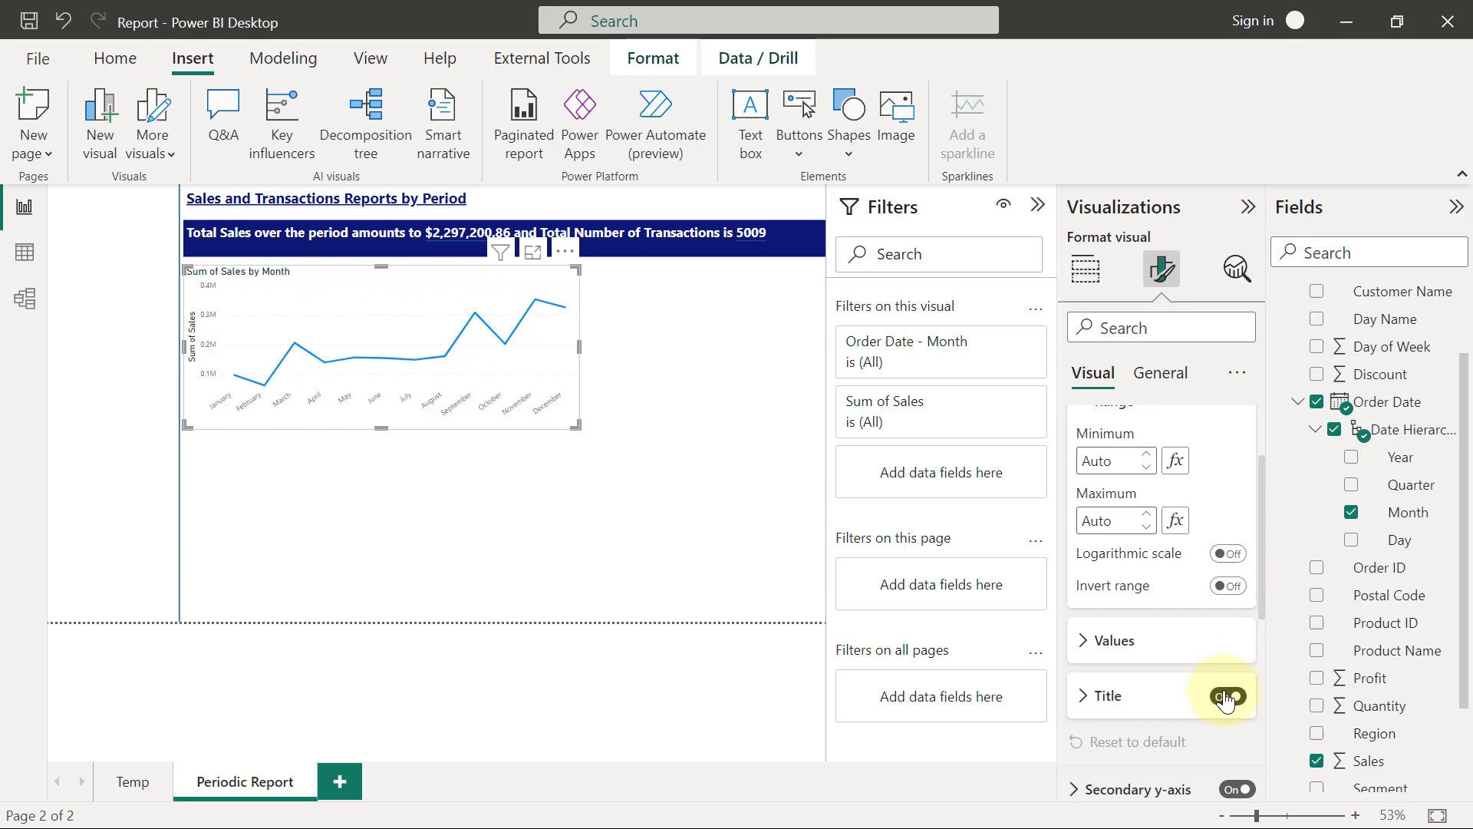
{"action": "left_click", "coordinate": [1226, 695]}
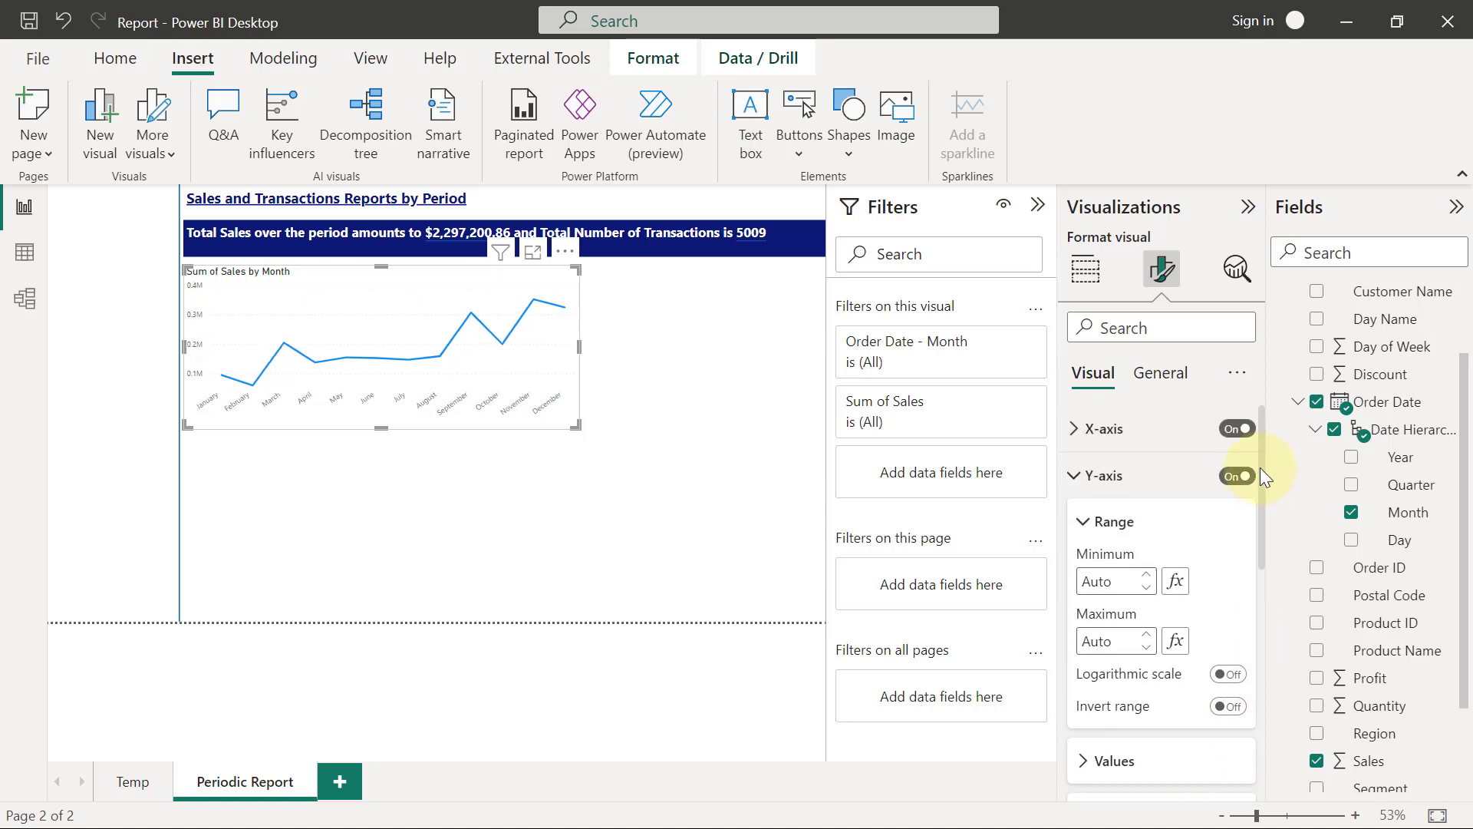
{"action": "left_click", "coordinate": [1072, 475]}
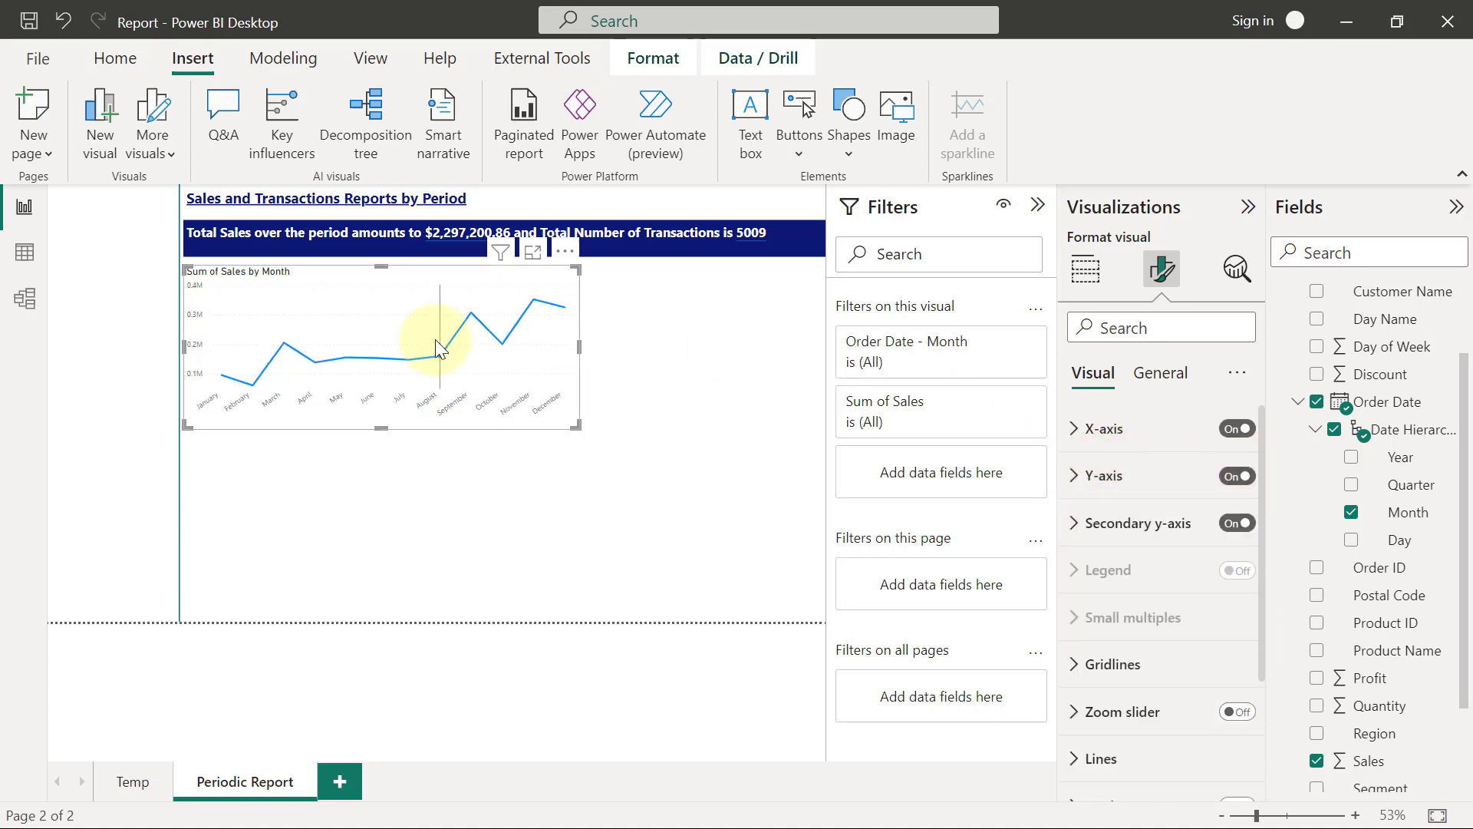
{"action": "mouse_move", "coordinate": [488, 343]}
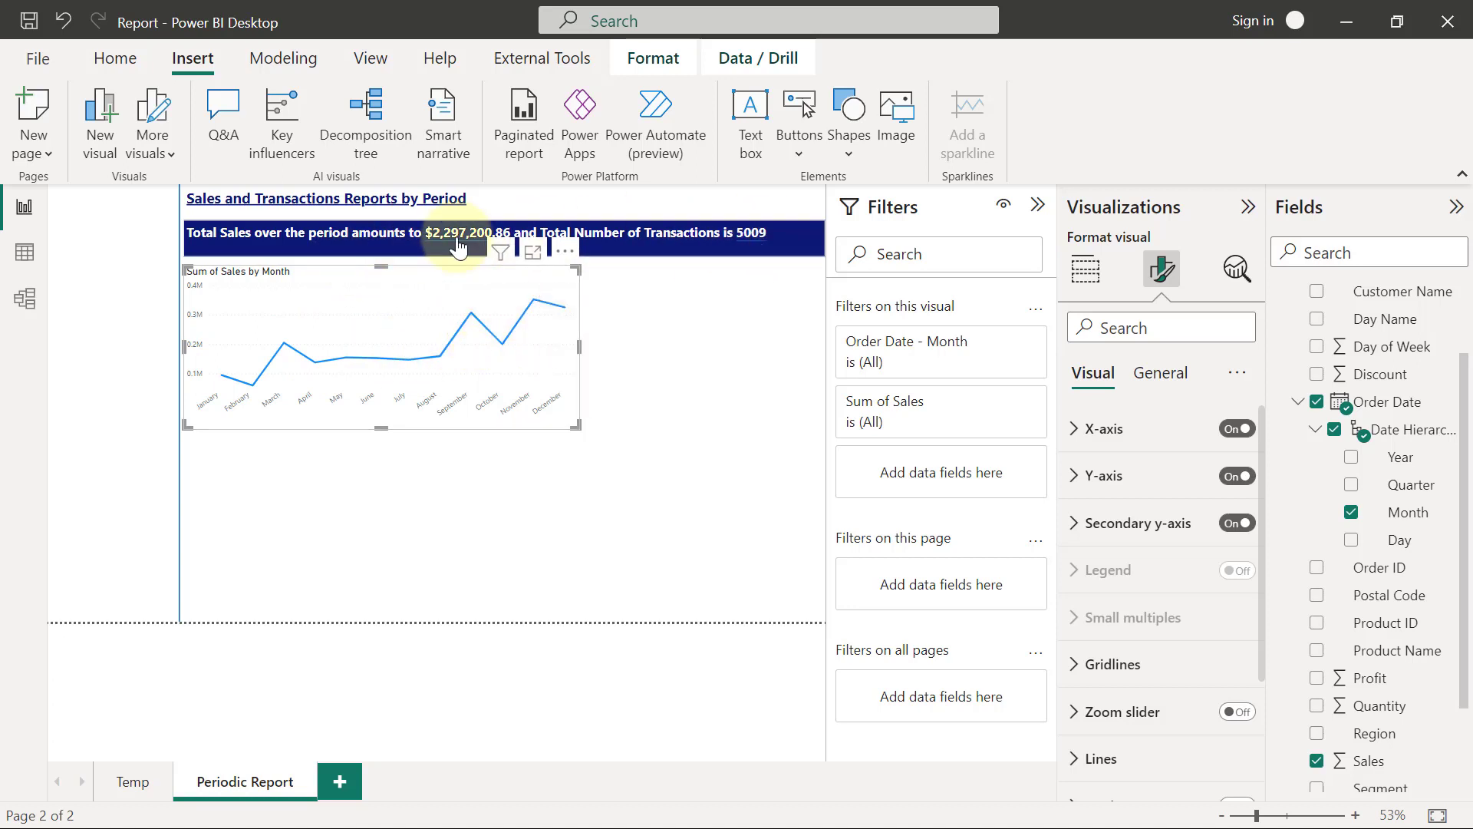
{"action": "mouse_move", "coordinate": [689, 282]}
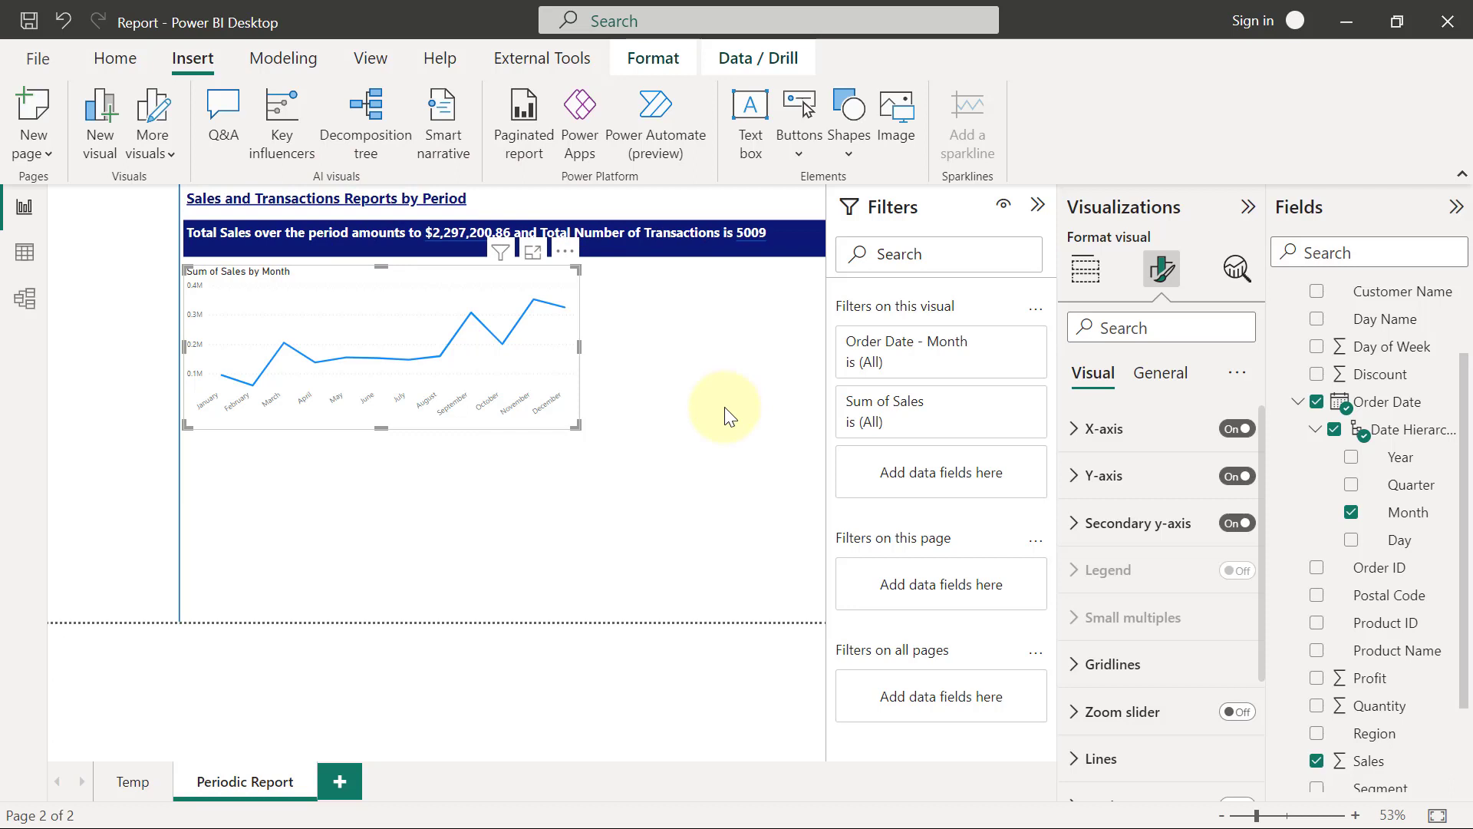
{"action": "mouse_move", "coordinate": [1198, 447]}
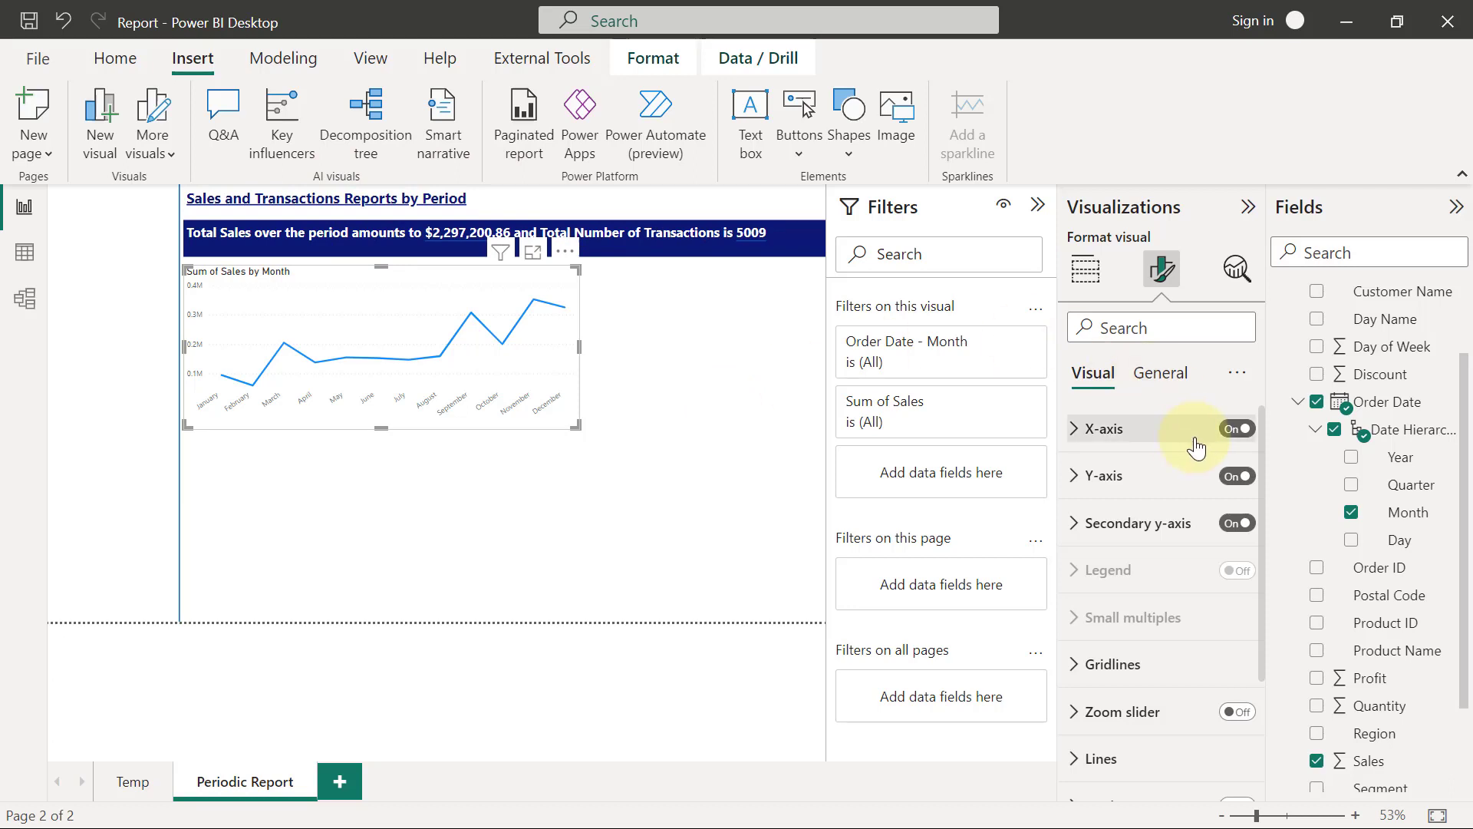
Color the Sum of Sales line with dark blue Theme color 2 (#12239E)
{"action": "scroll", "scroll_direction": "down", "scroll_amount": 3}
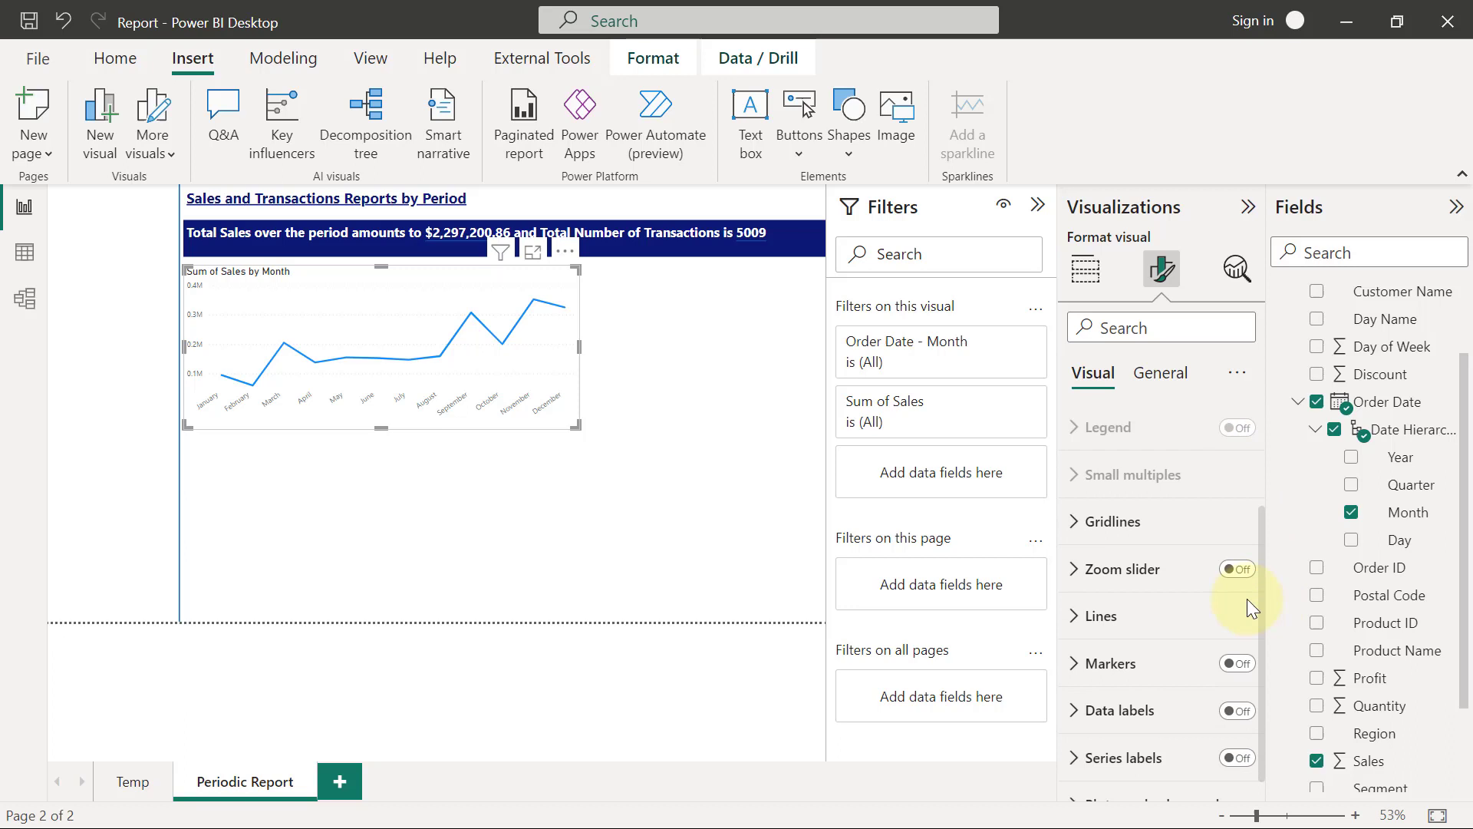
{"action": "left_click", "coordinate": [1102, 615]}
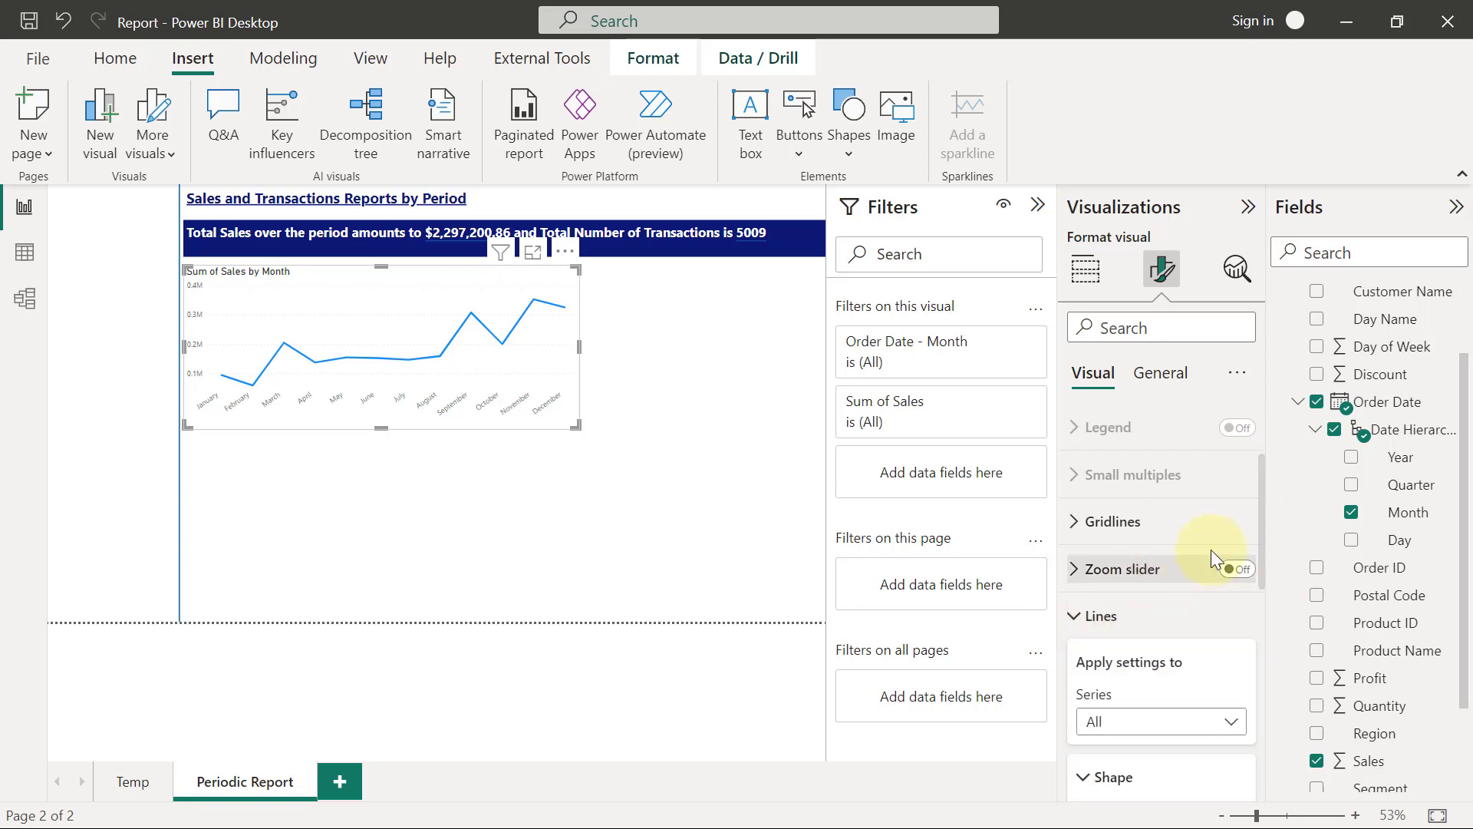
{"action": "scroll", "scroll_direction": "down", "scroll_amount": 3}
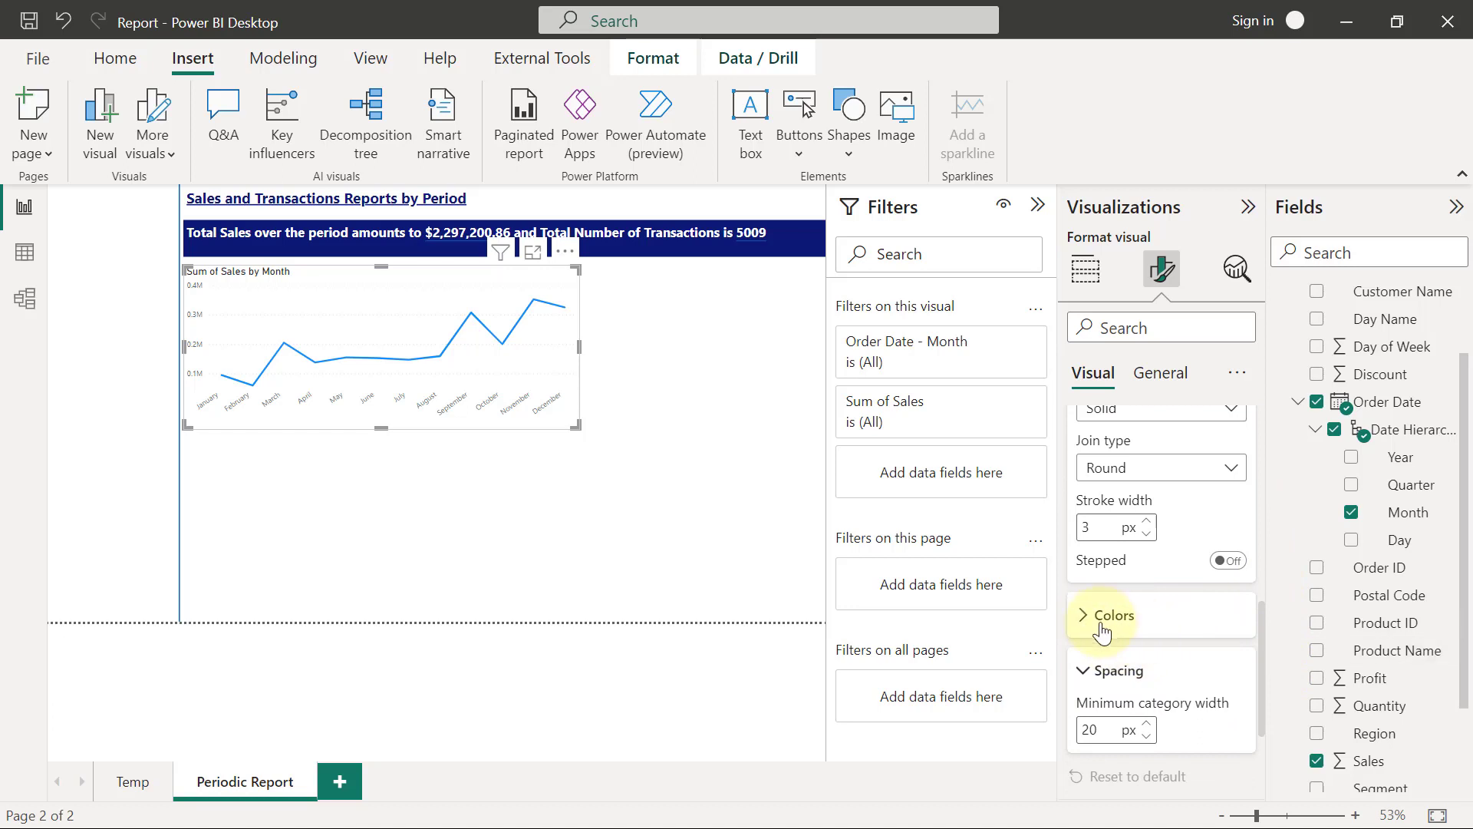
{"action": "left_click", "coordinate": [1113, 615]}
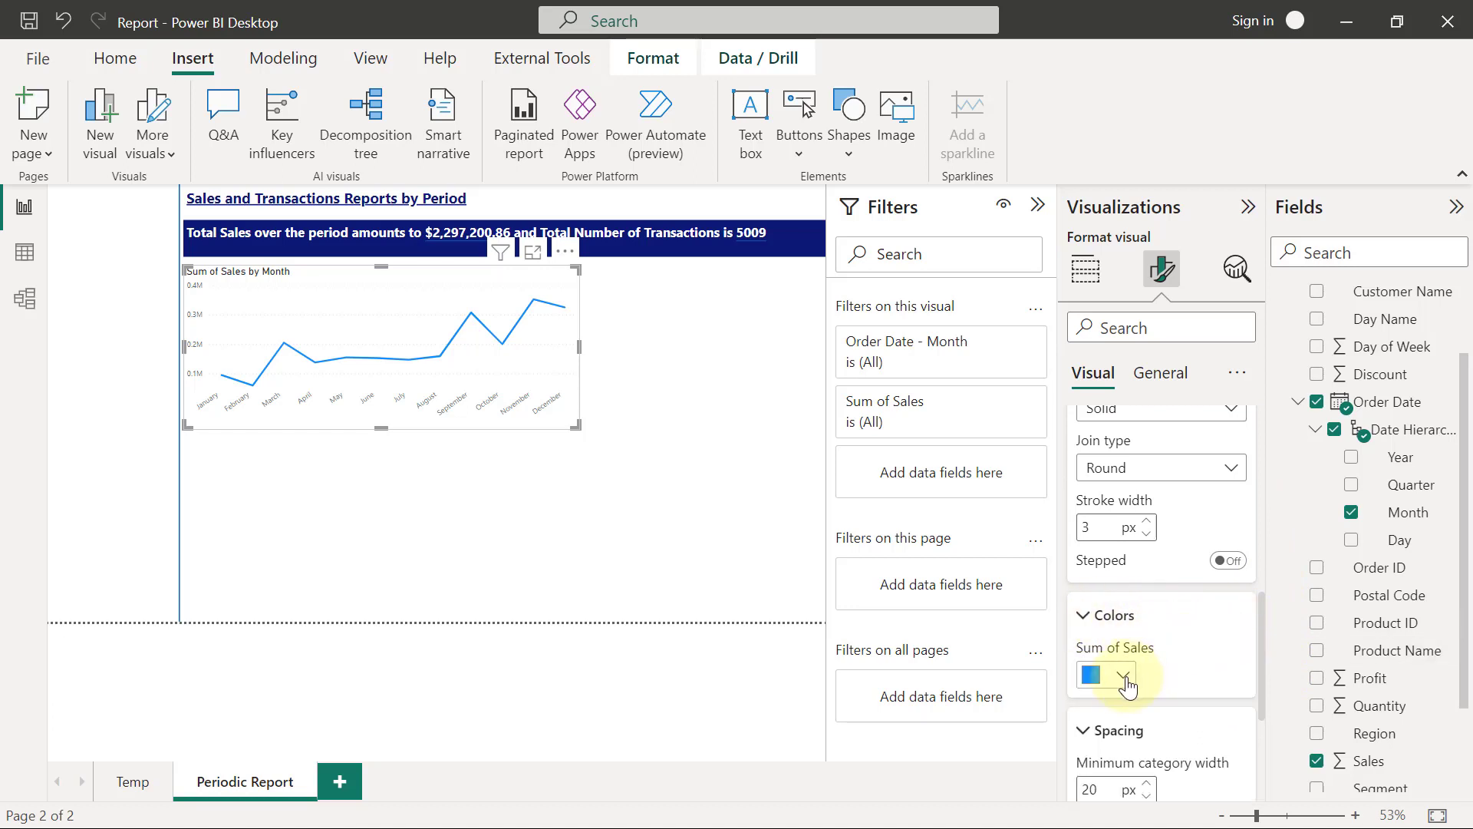
{"action": "left_click", "coordinate": [1124, 674]}
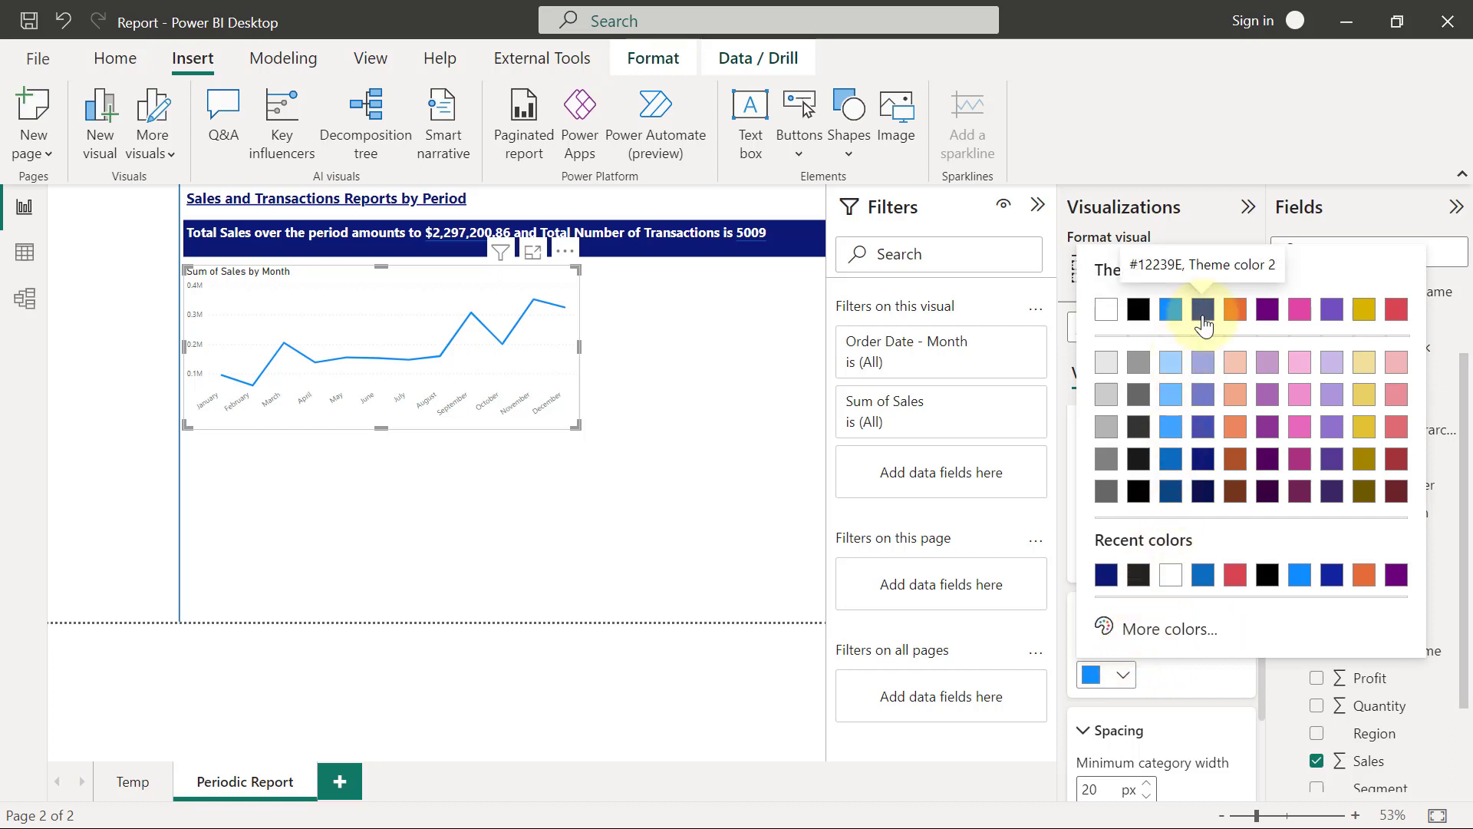
{"action": "left_click", "coordinate": [1201, 309]}
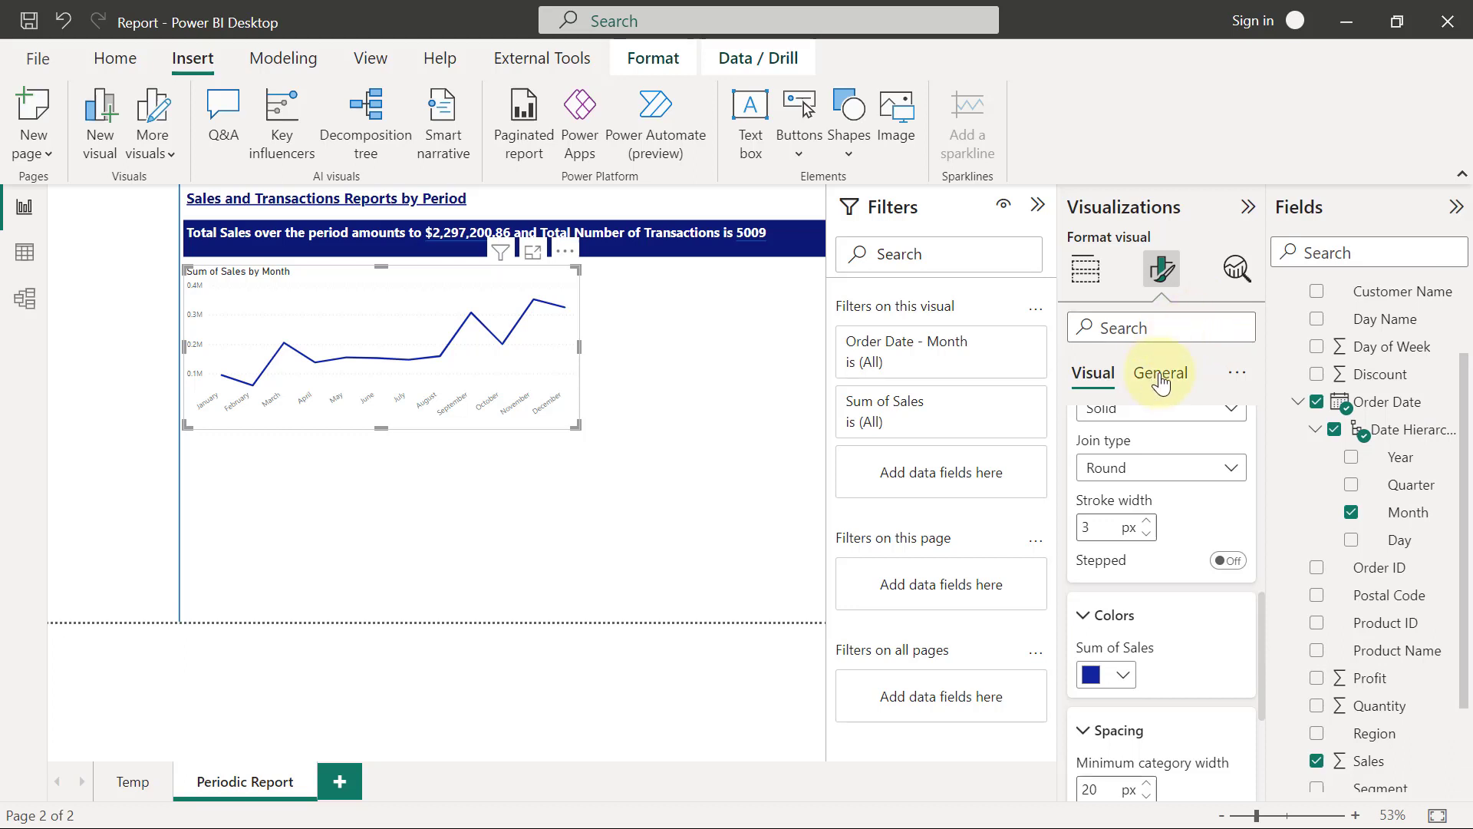
Replace the chart title text with 'How Sales Trended over the months'
{"action": "left_click", "coordinate": [1159, 372]}
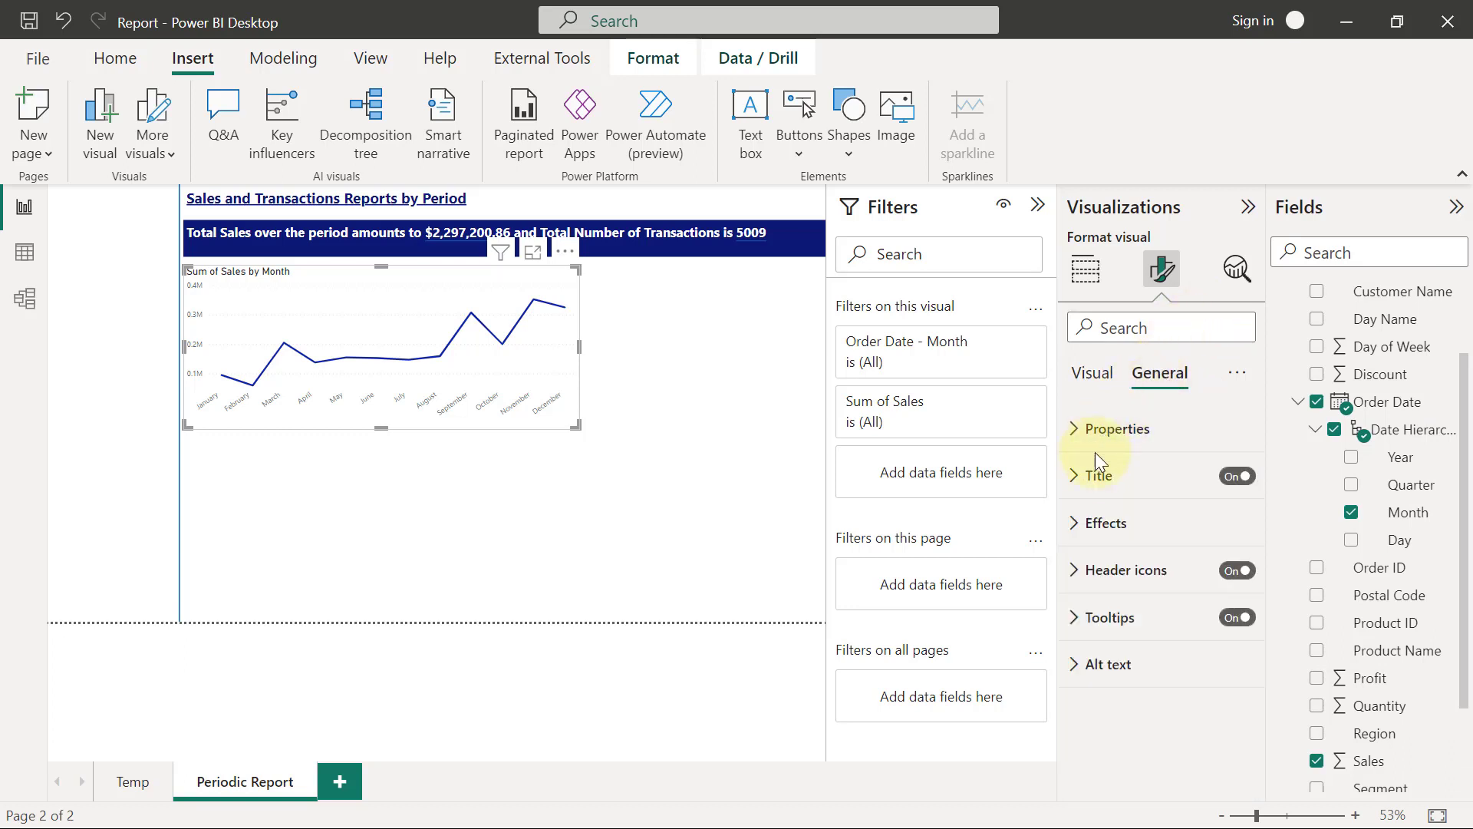
{"action": "left_click", "coordinate": [1095, 475]}
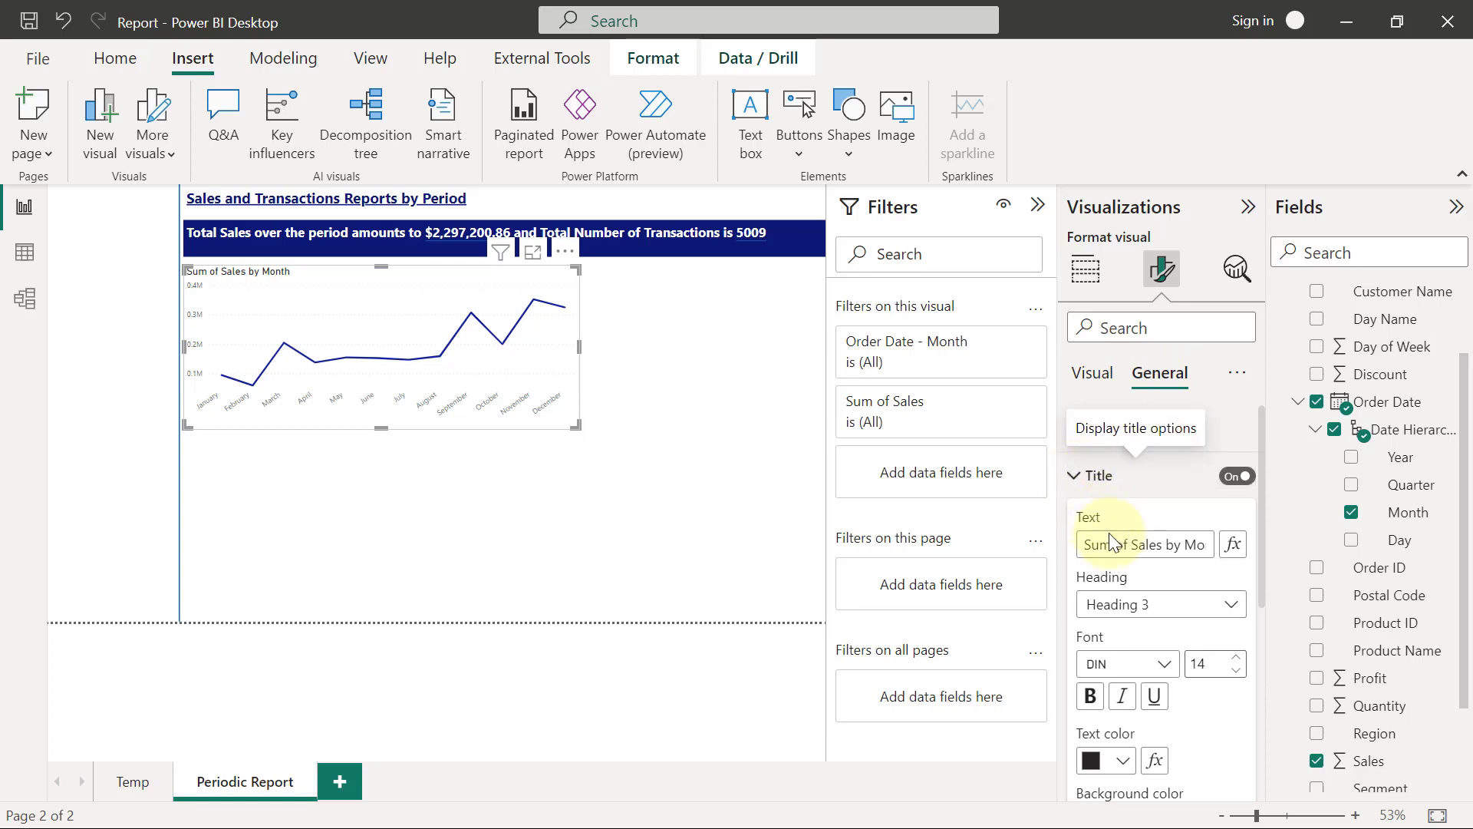
{"action": "triple_click", "coordinate": [1144, 544]}
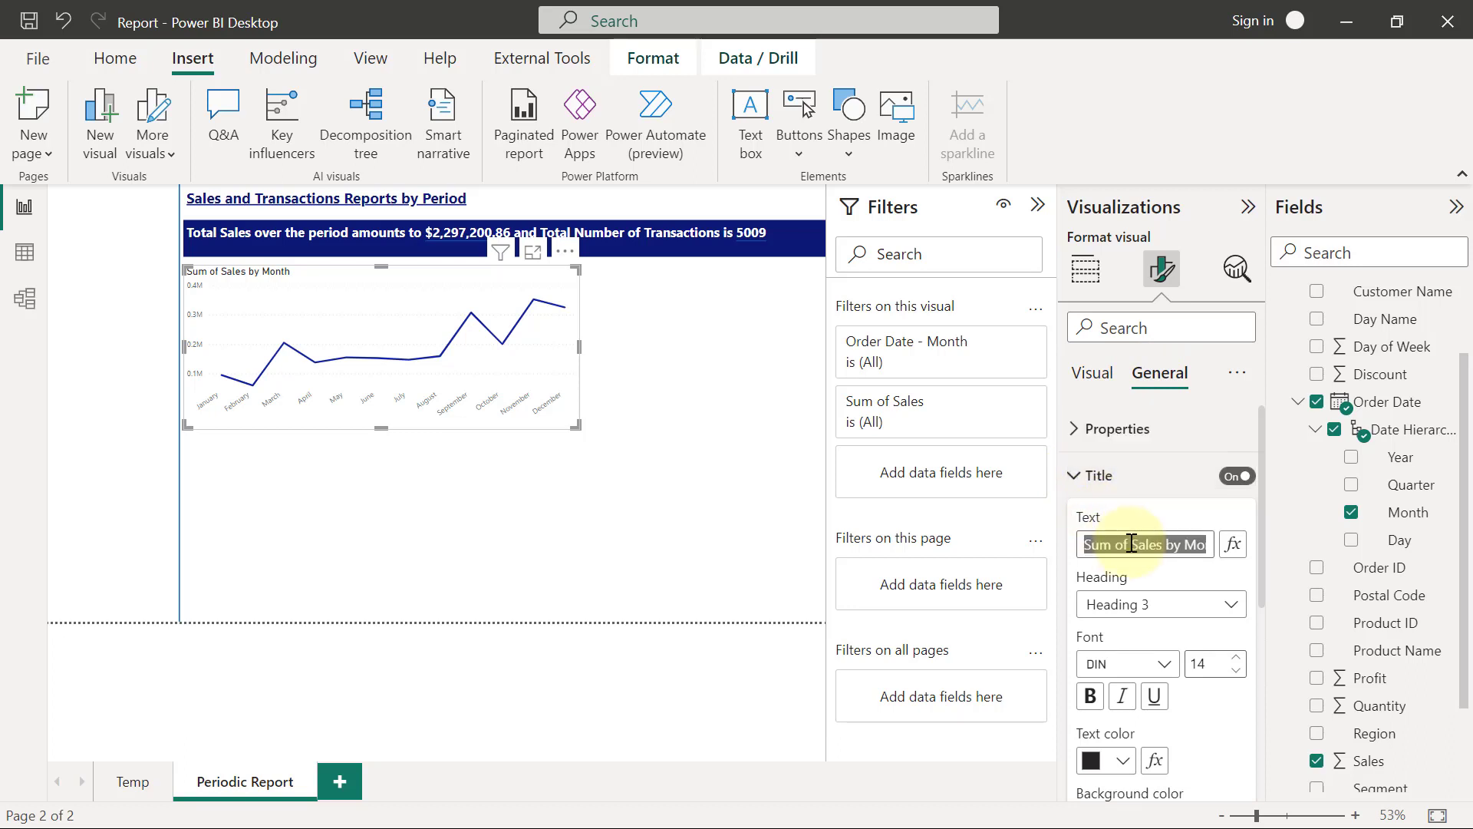
{"action": "type", "text": "How S"}
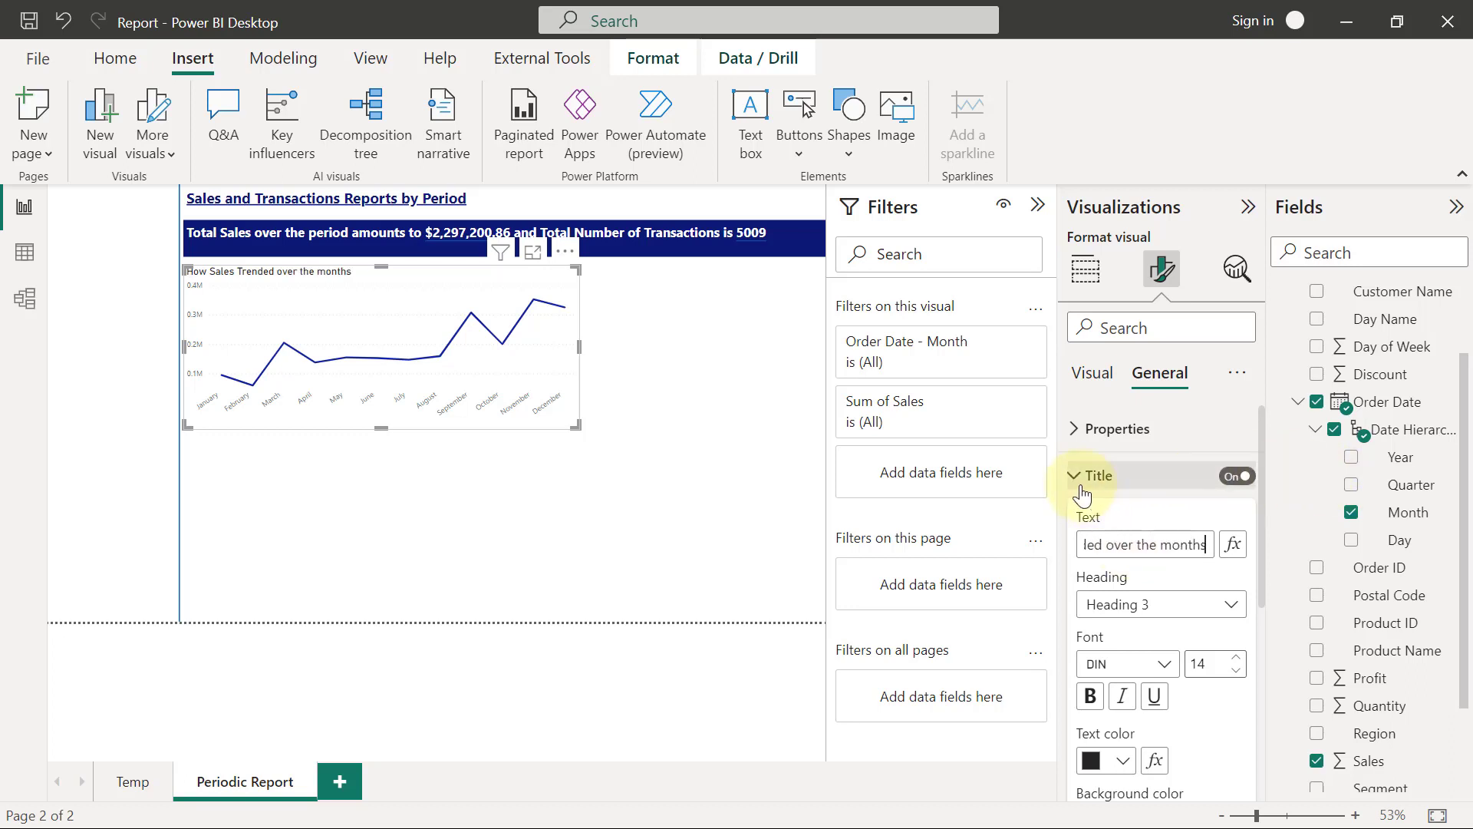
{"action": "left_click", "coordinate": [1075, 477]}
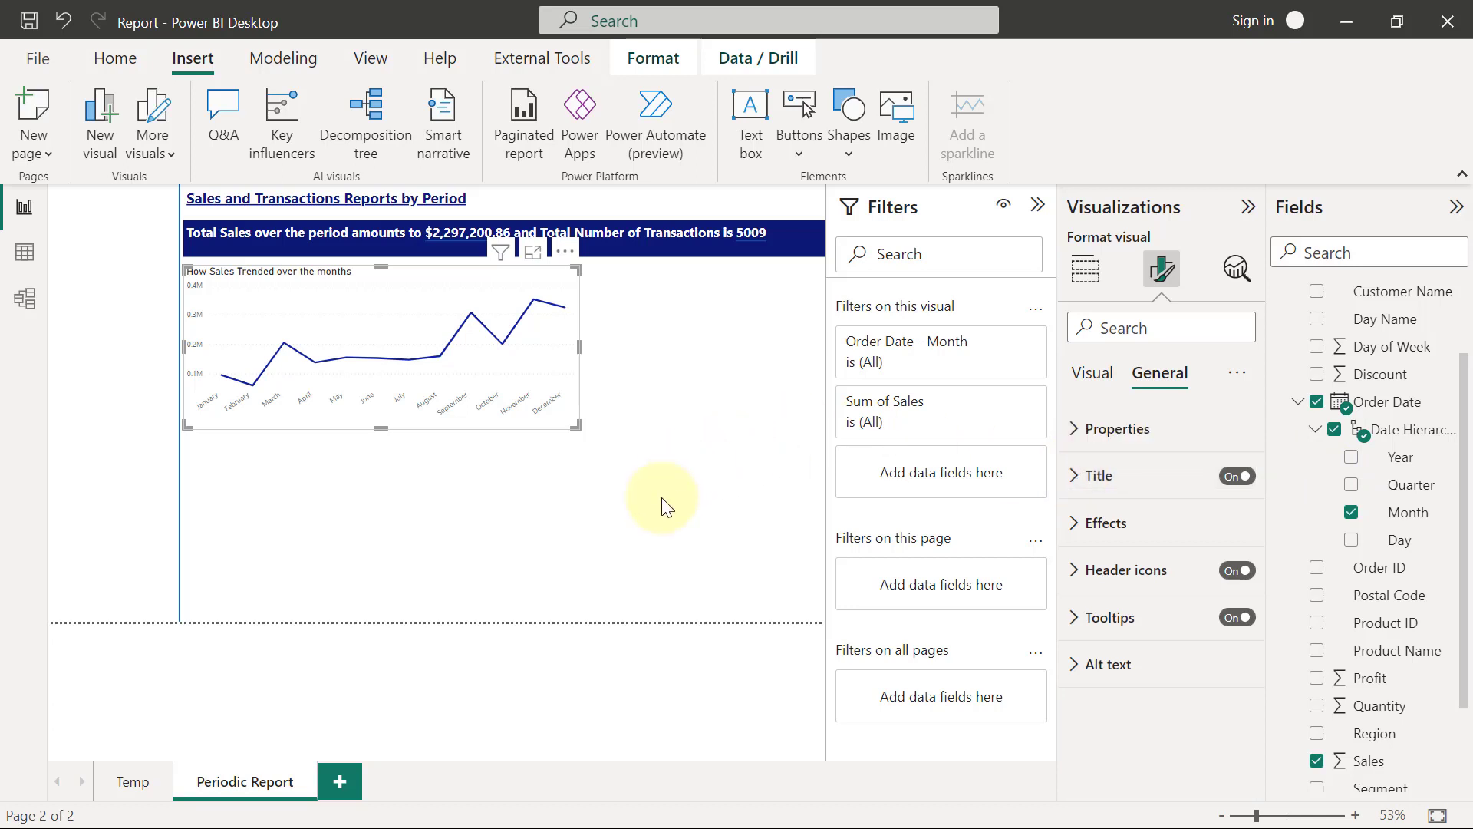
{"action": "mouse_move", "coordinate": [656, 517]}
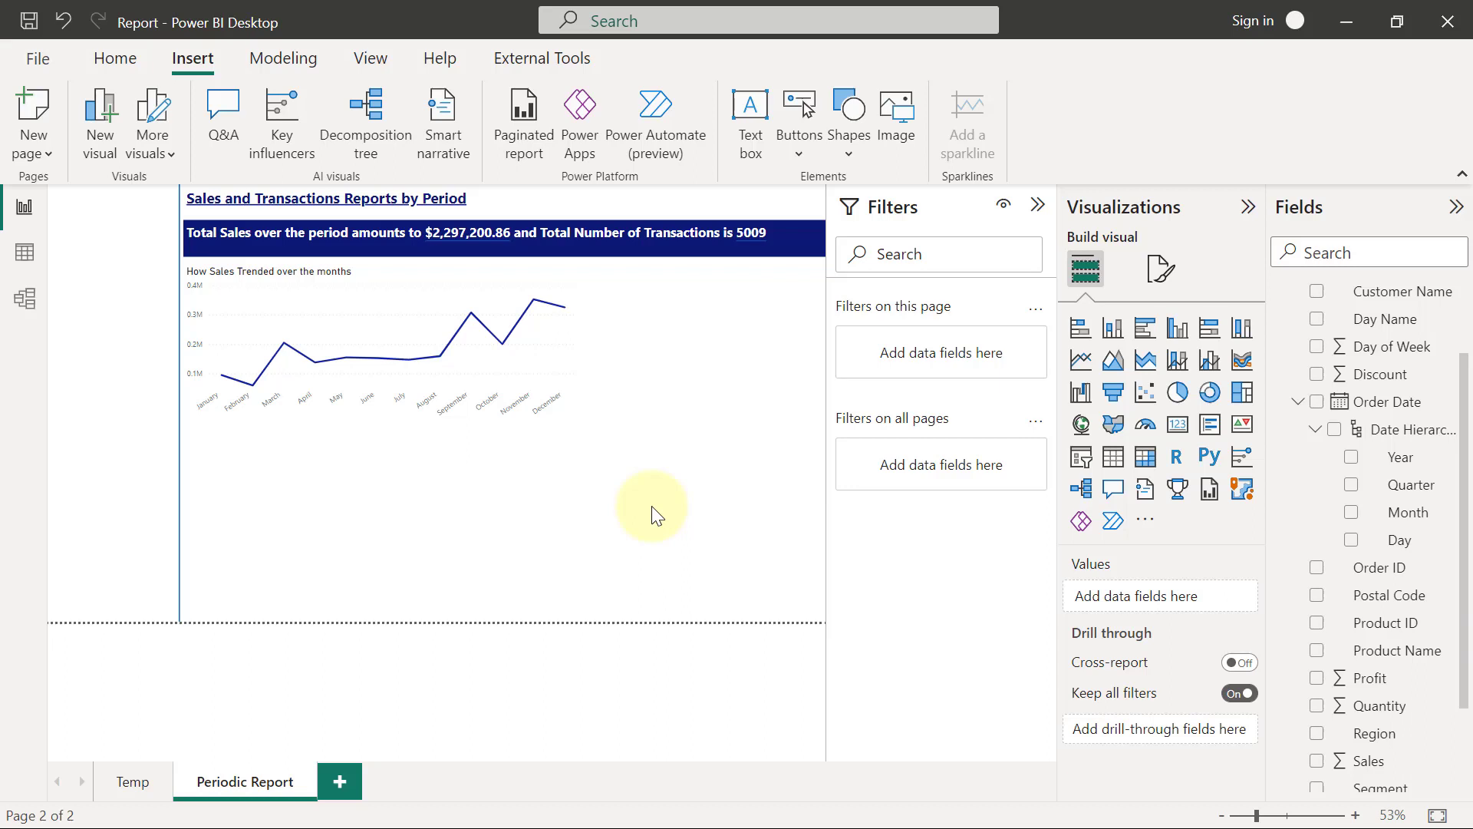
{"action": "mouse_move", "coordinate": [580, 381]}
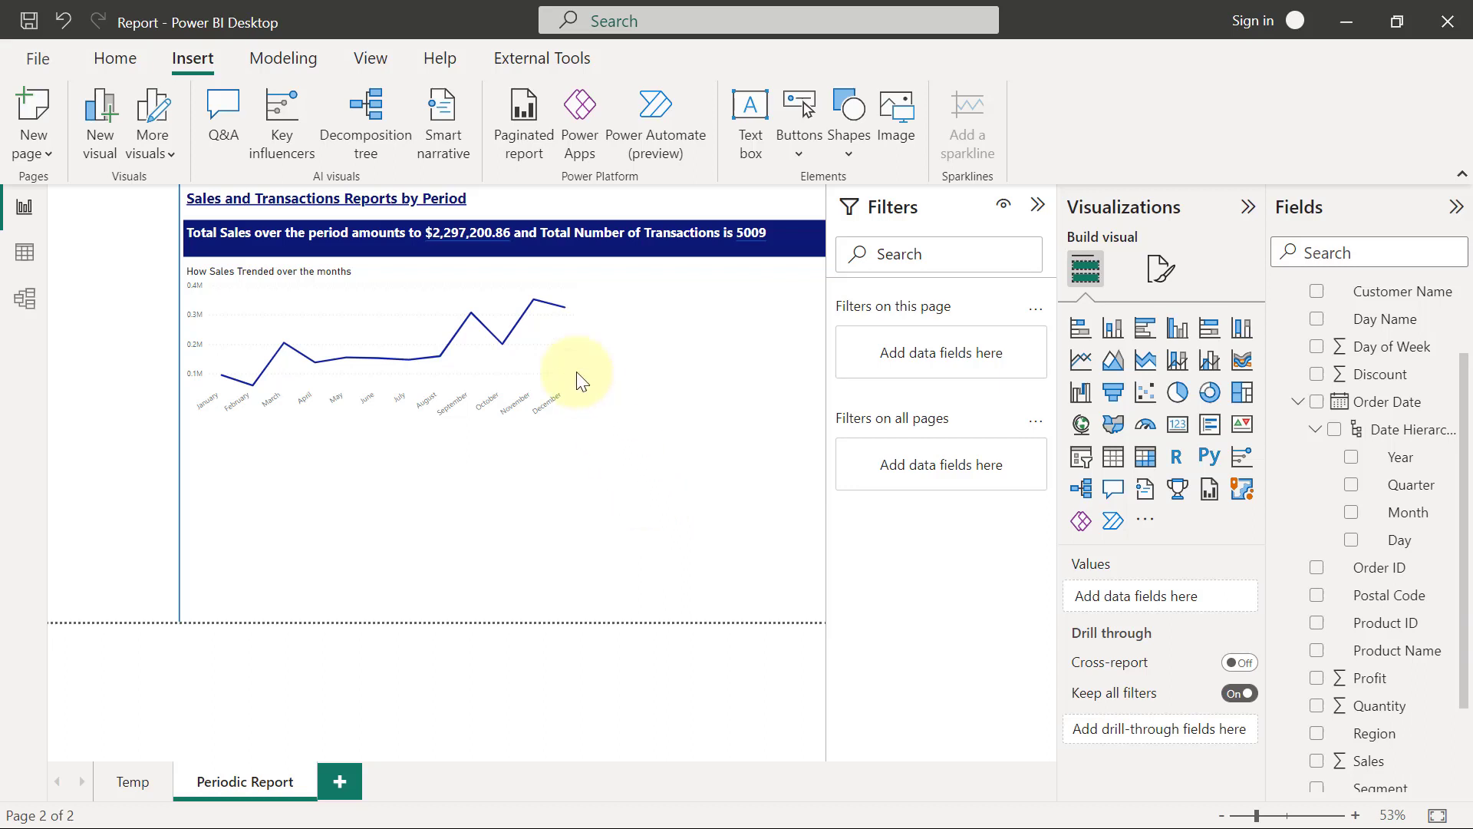
{"action": "left_click", "coordinate": [404, 348]}
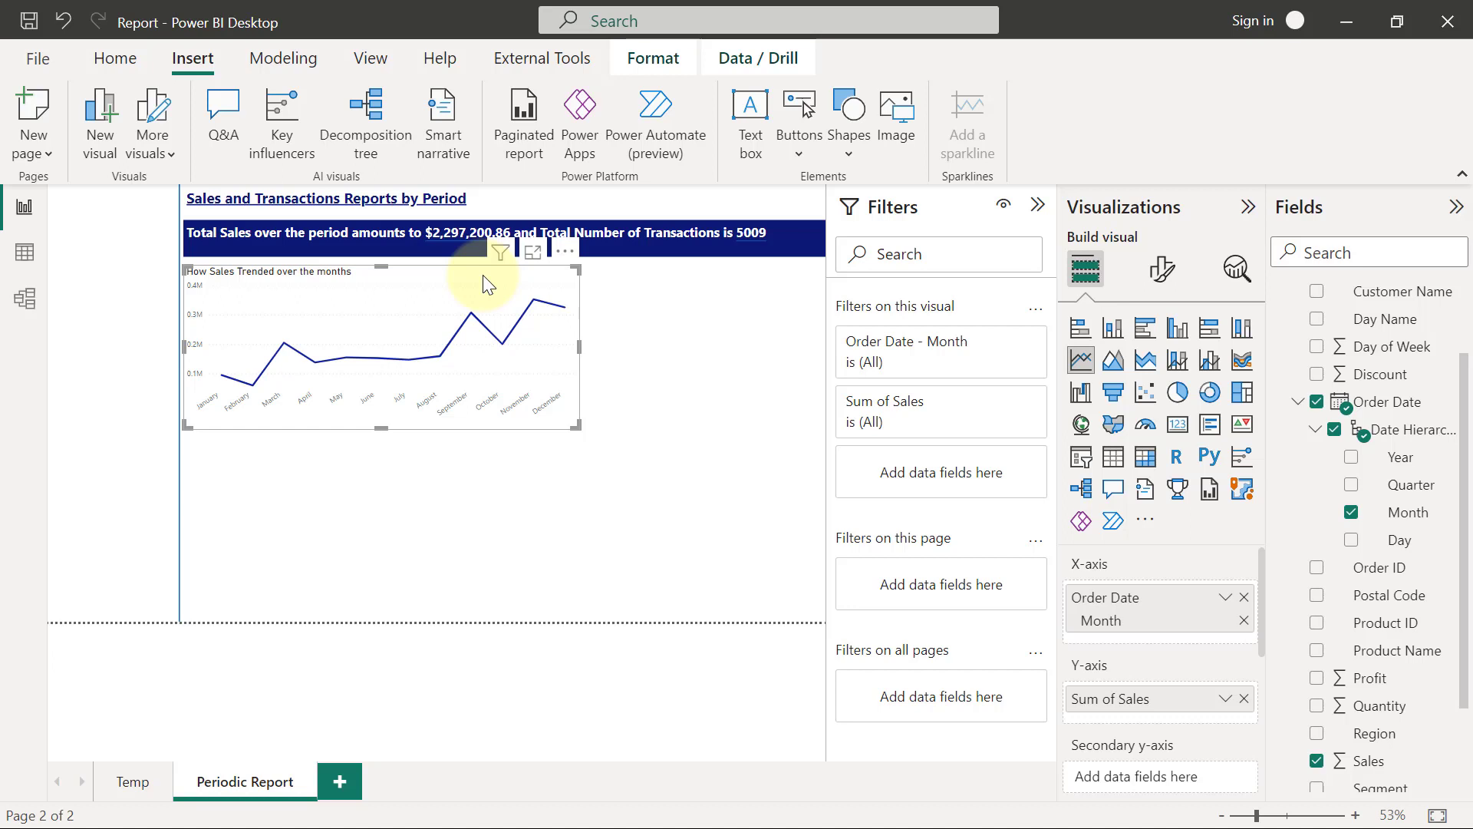
{"action": "mouse_move", "coordinate": [541, 327]}
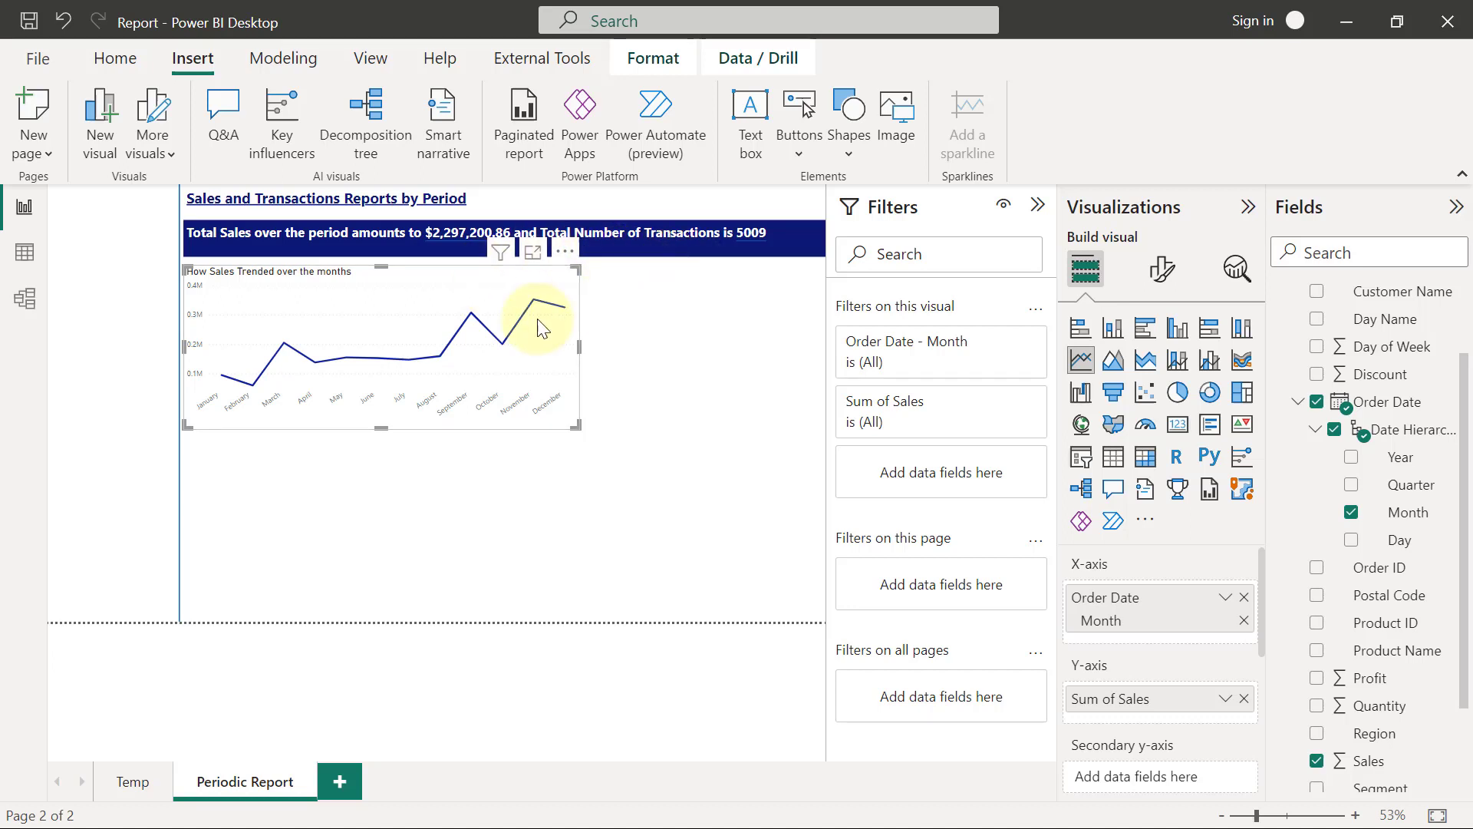
{"action": "mouse_move", "coordinate": [1162, 269]}
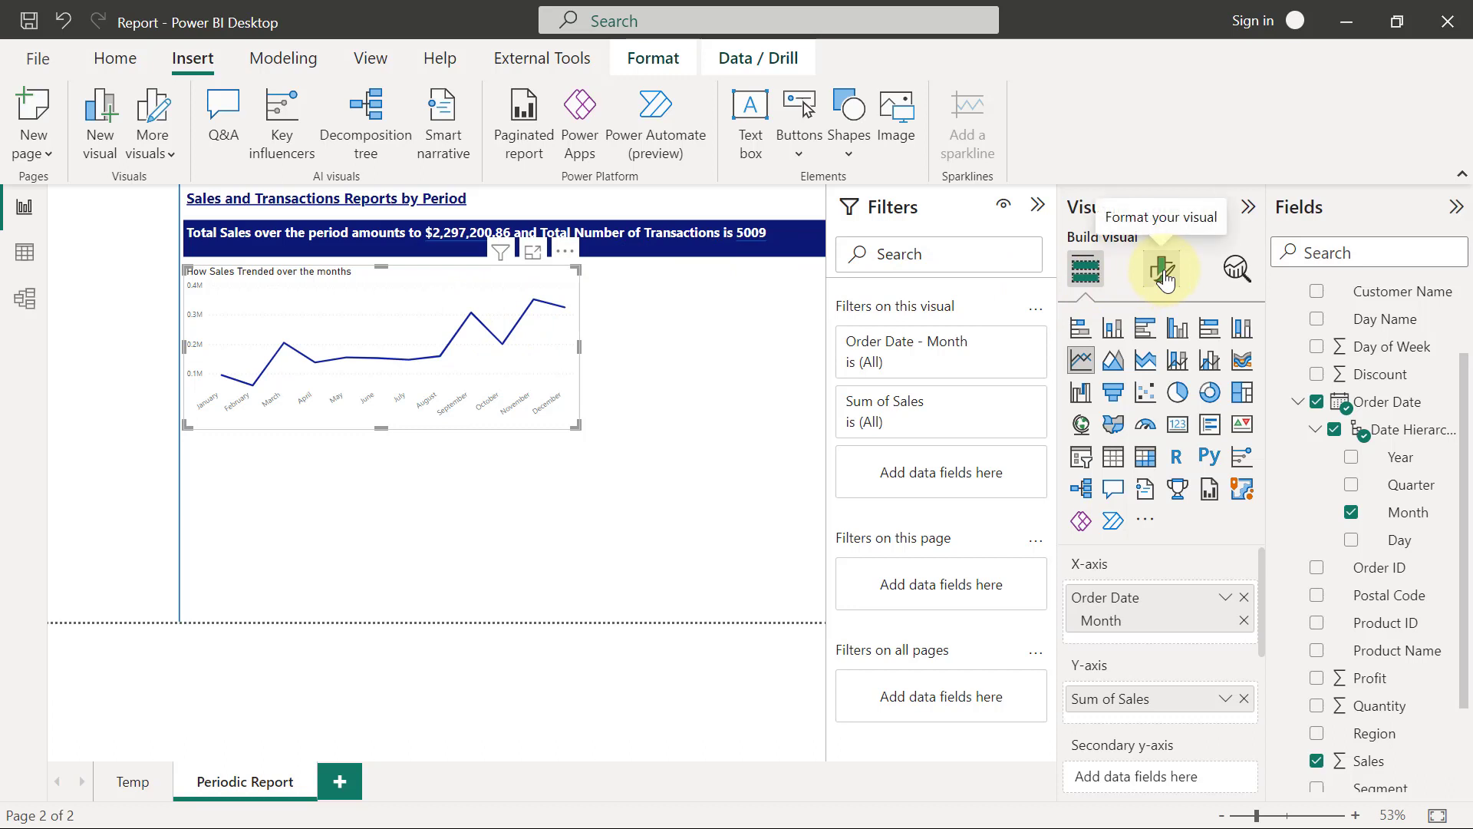
Turn on the chart's Shadow effect, then deselect the chart to view it
{"action": "left_click", "coordinate": [1162, 270]}
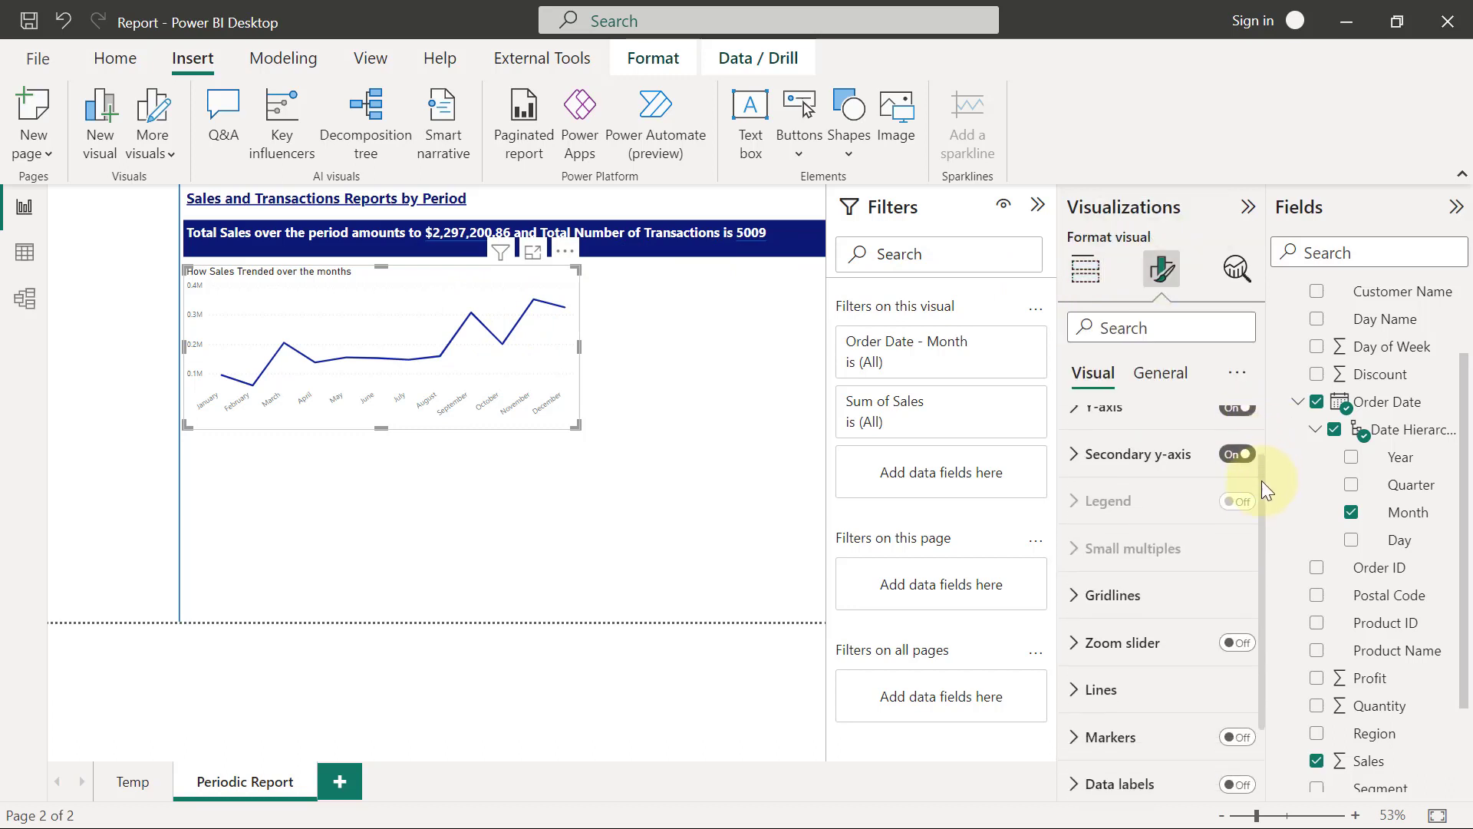
{"action": "left_click", "coordinate": [1159, 372]}
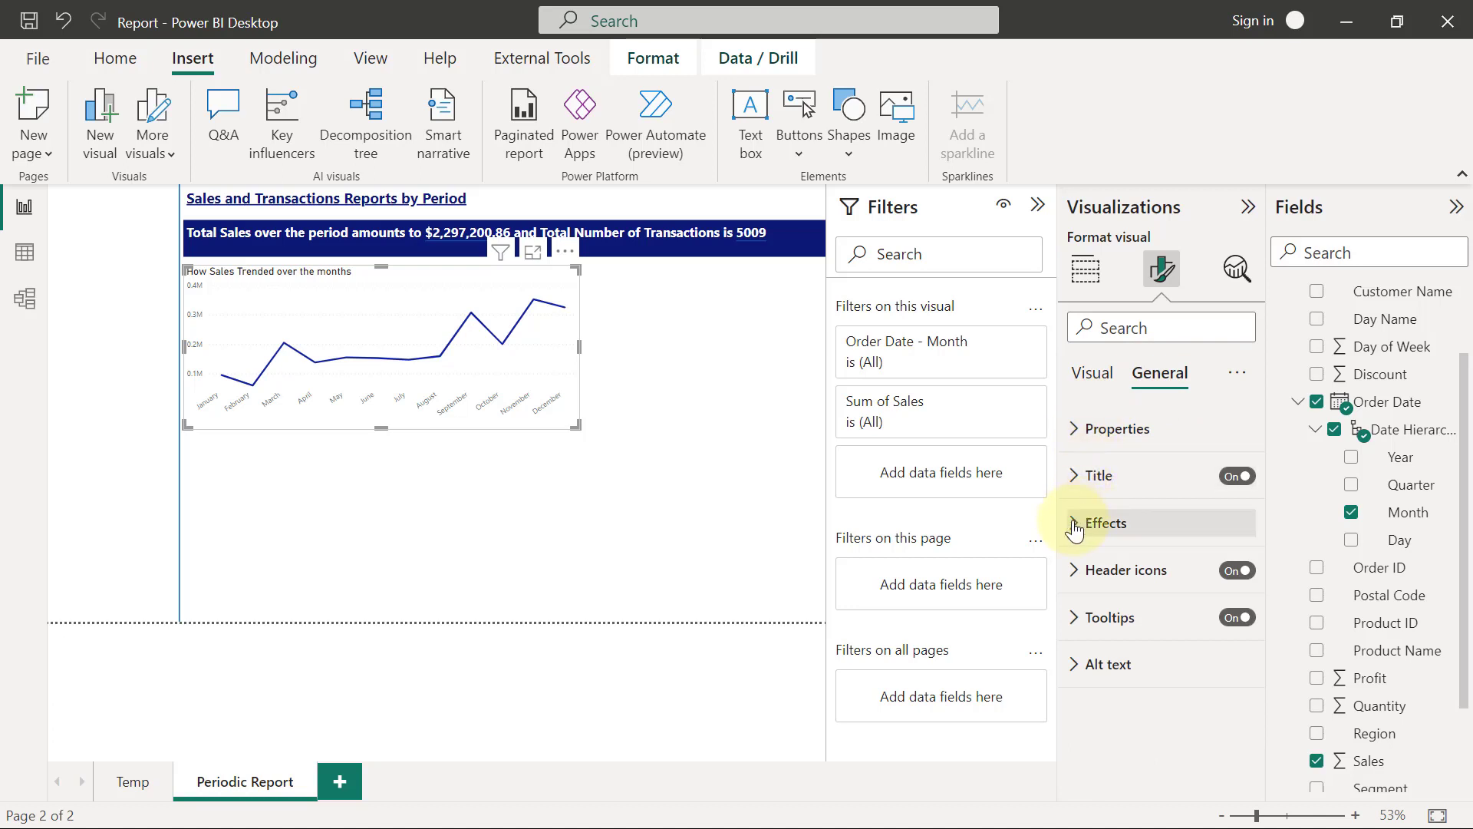
{"action": "left_click", "coordinate": [1105, 522]}
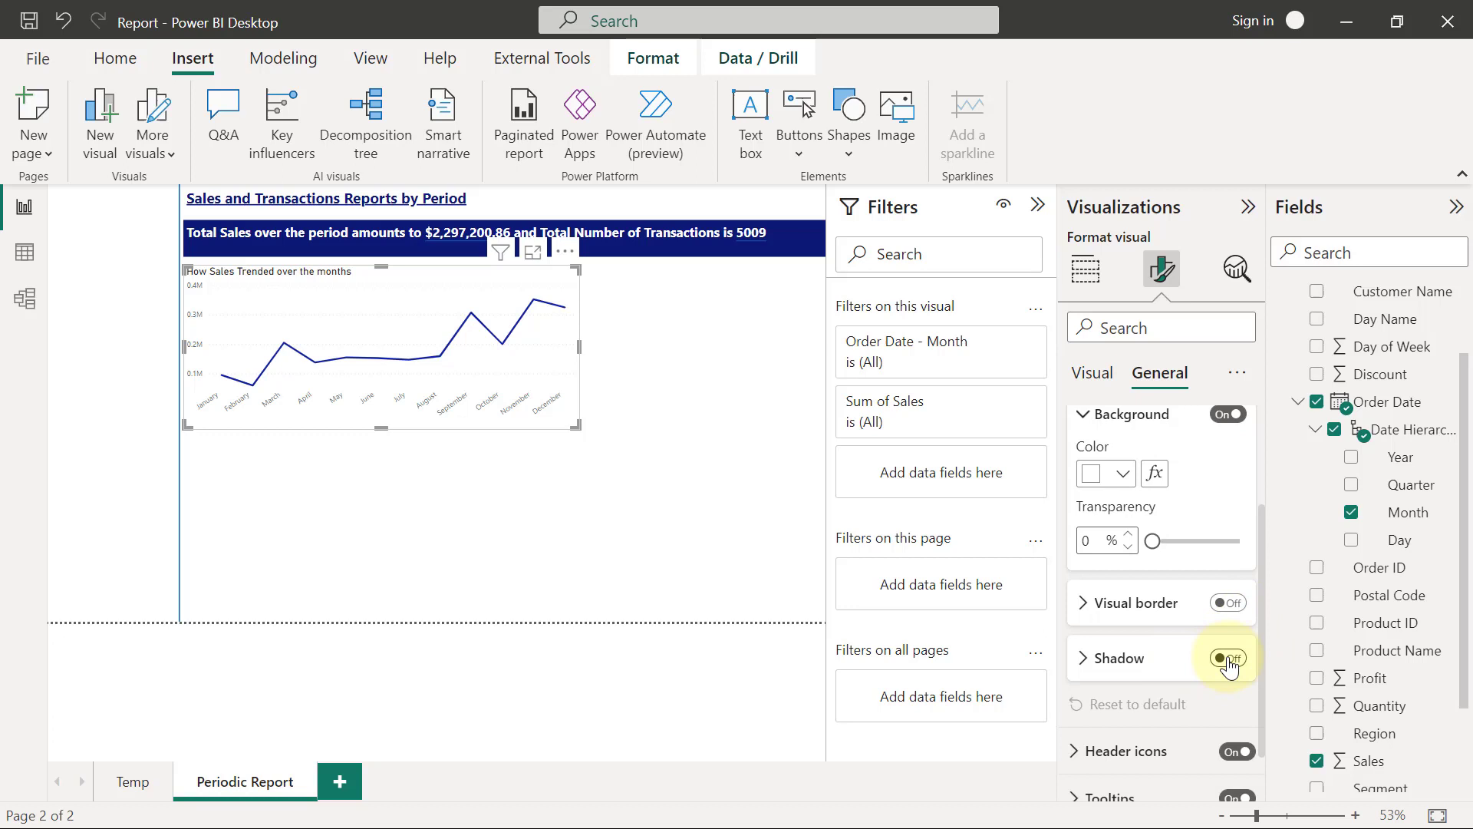
{"action": "left_click", "coordinate": [1227, 656]}
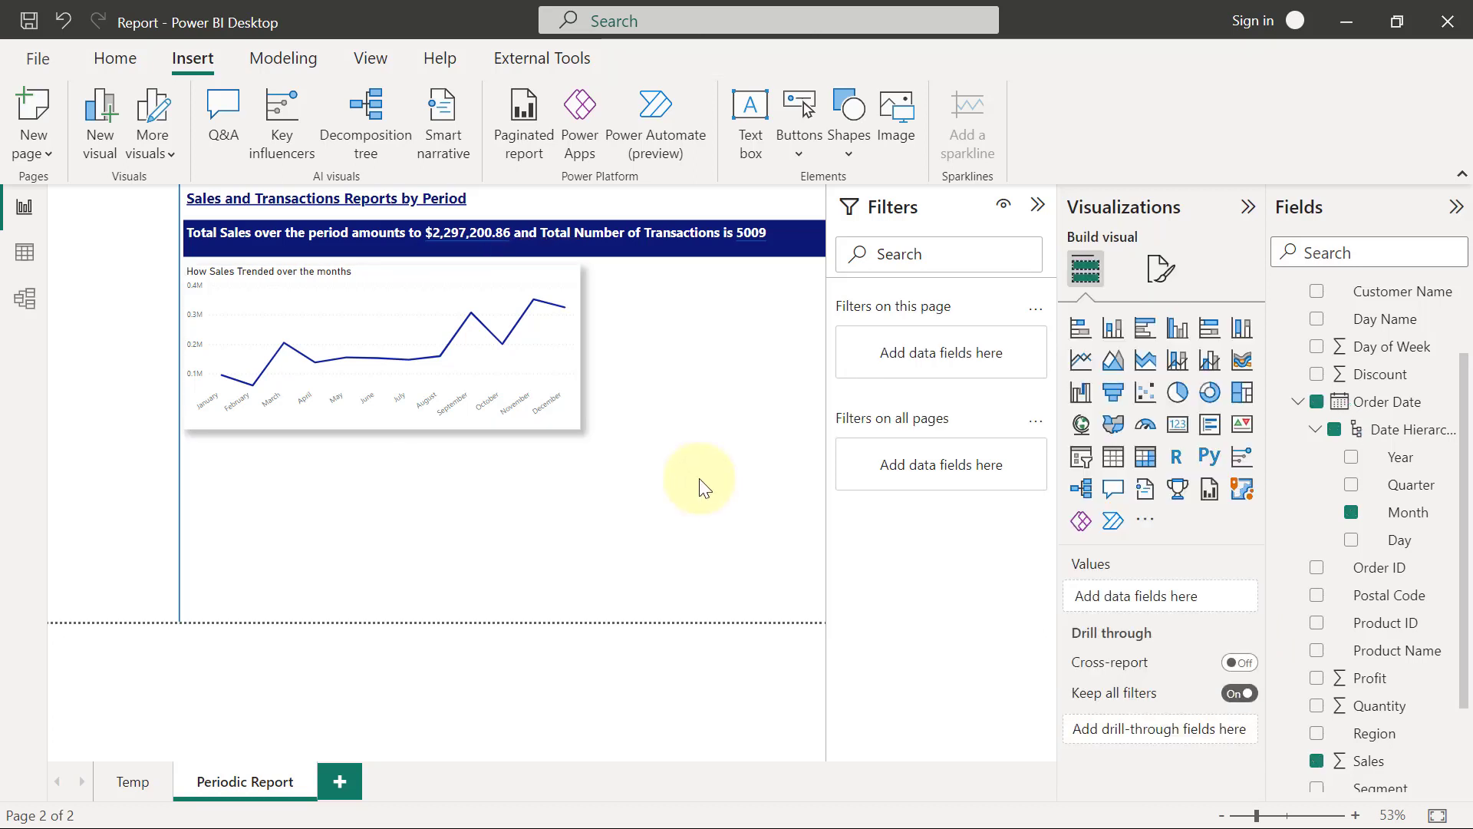
{"action": "left_click", "coordinate": [1317, 401]}
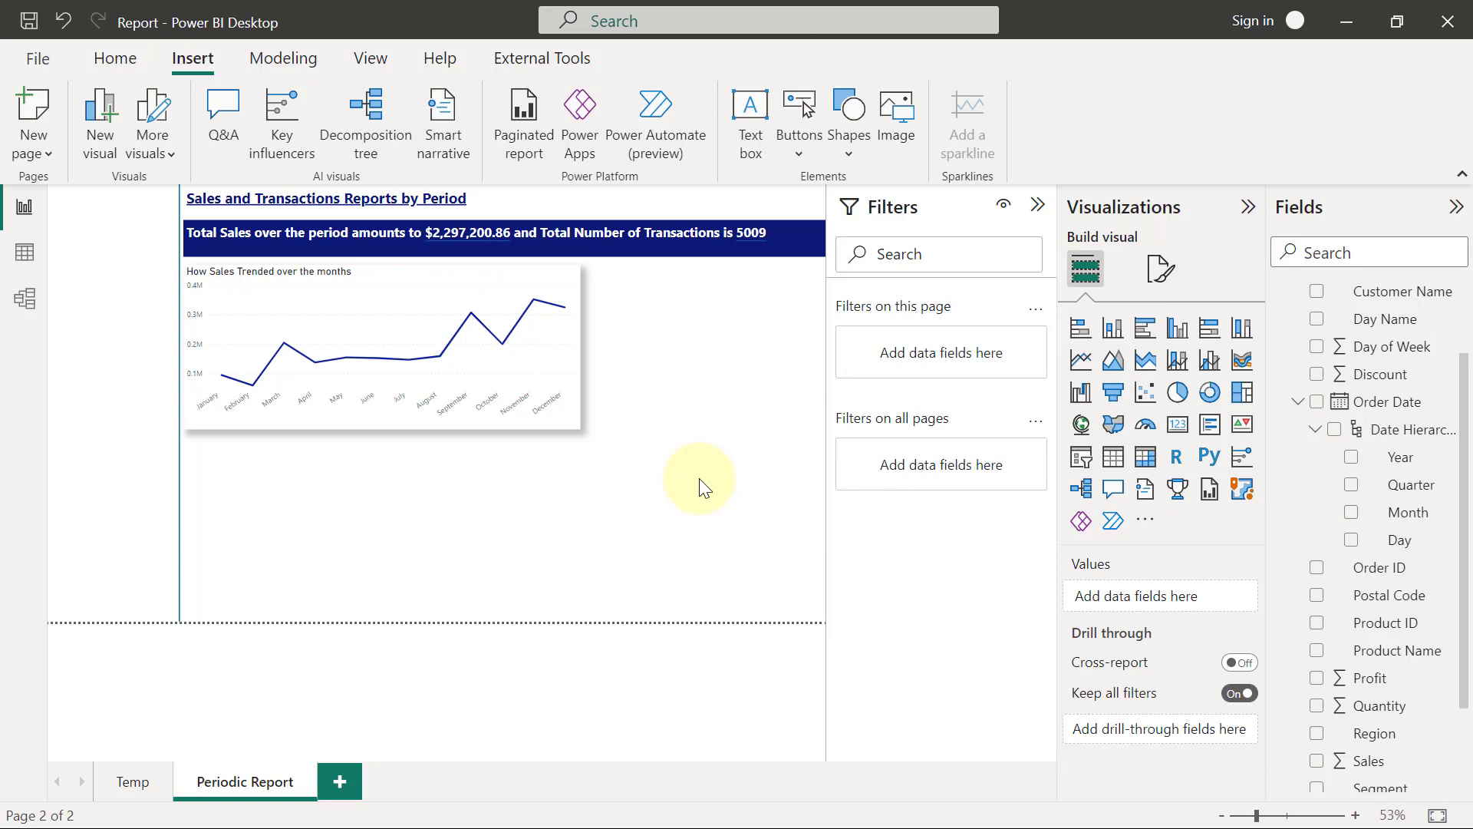